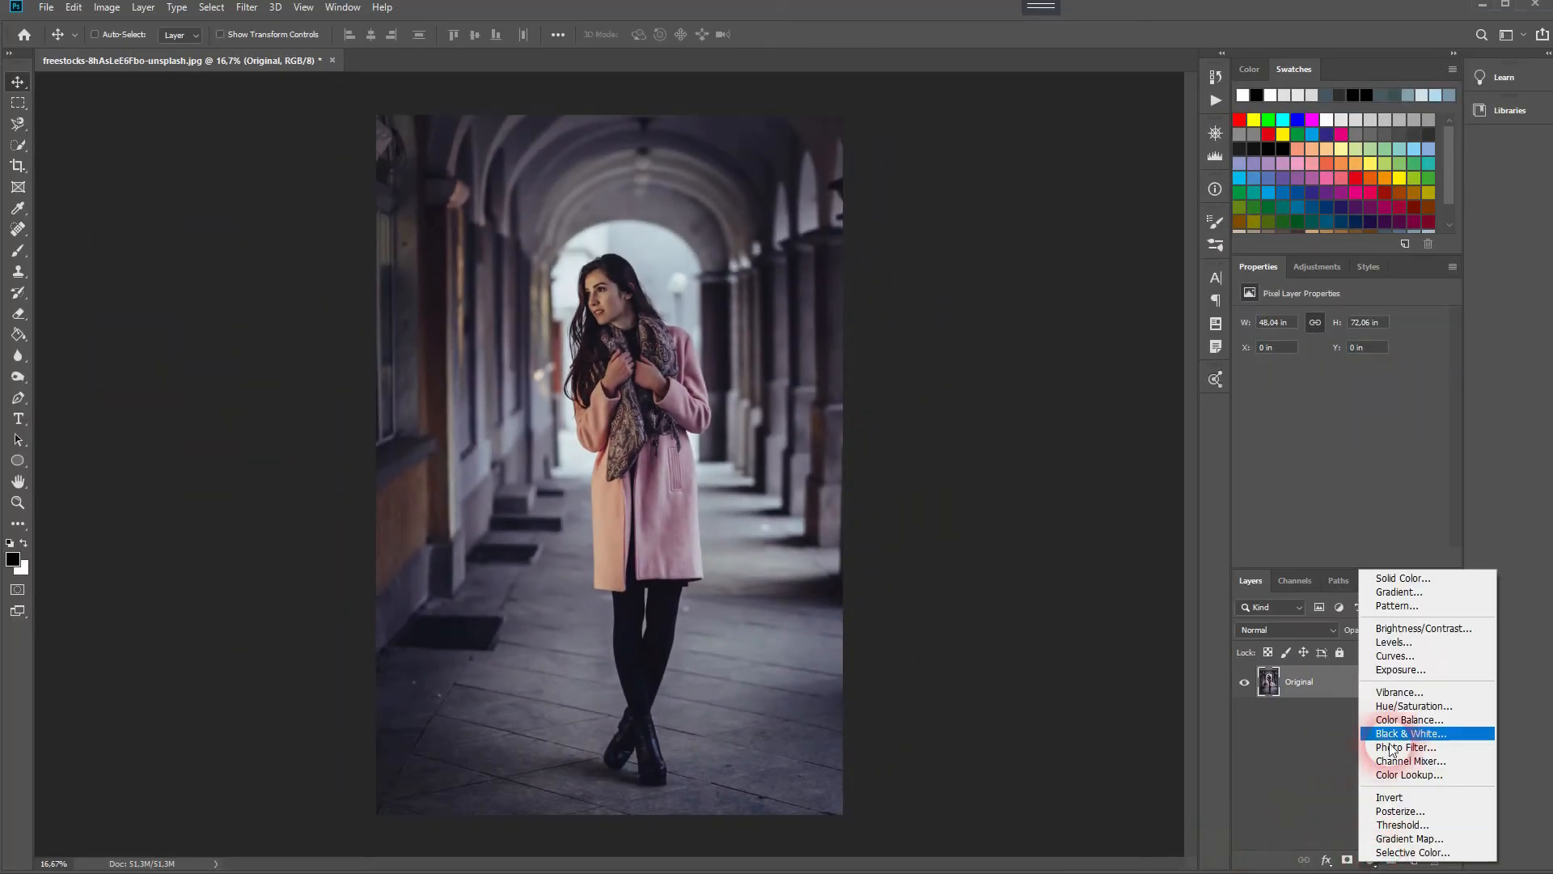
Add a Curves adjustment layer, Curves 1, above the Original photo layer.
left_click(1395, 656)
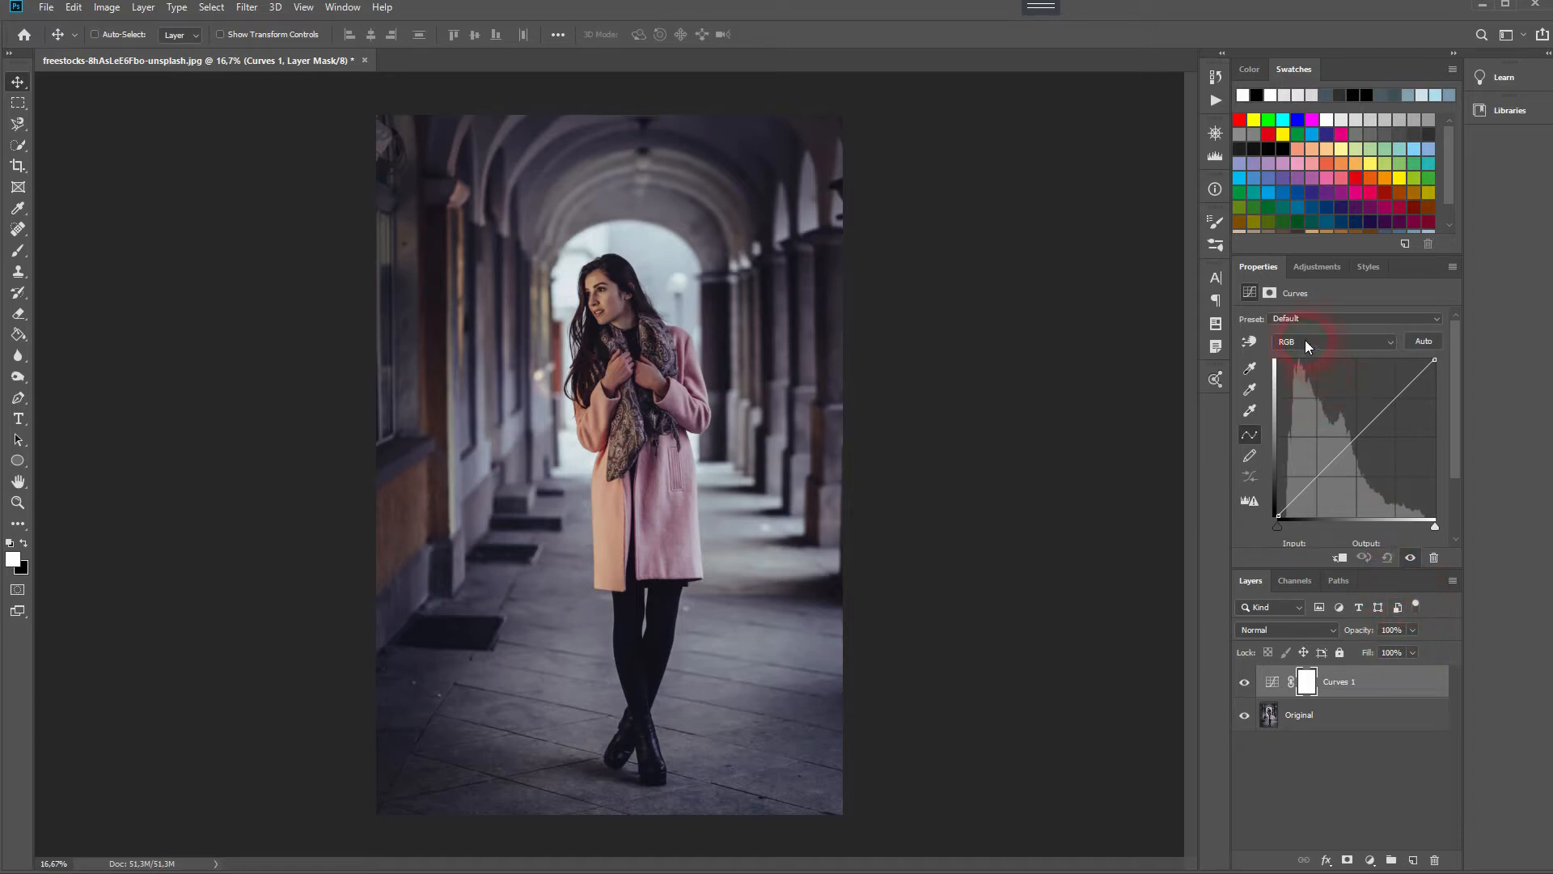
Select the Red channel and pull the red curve down through shadows and midtones.
left_click(1336, 340)
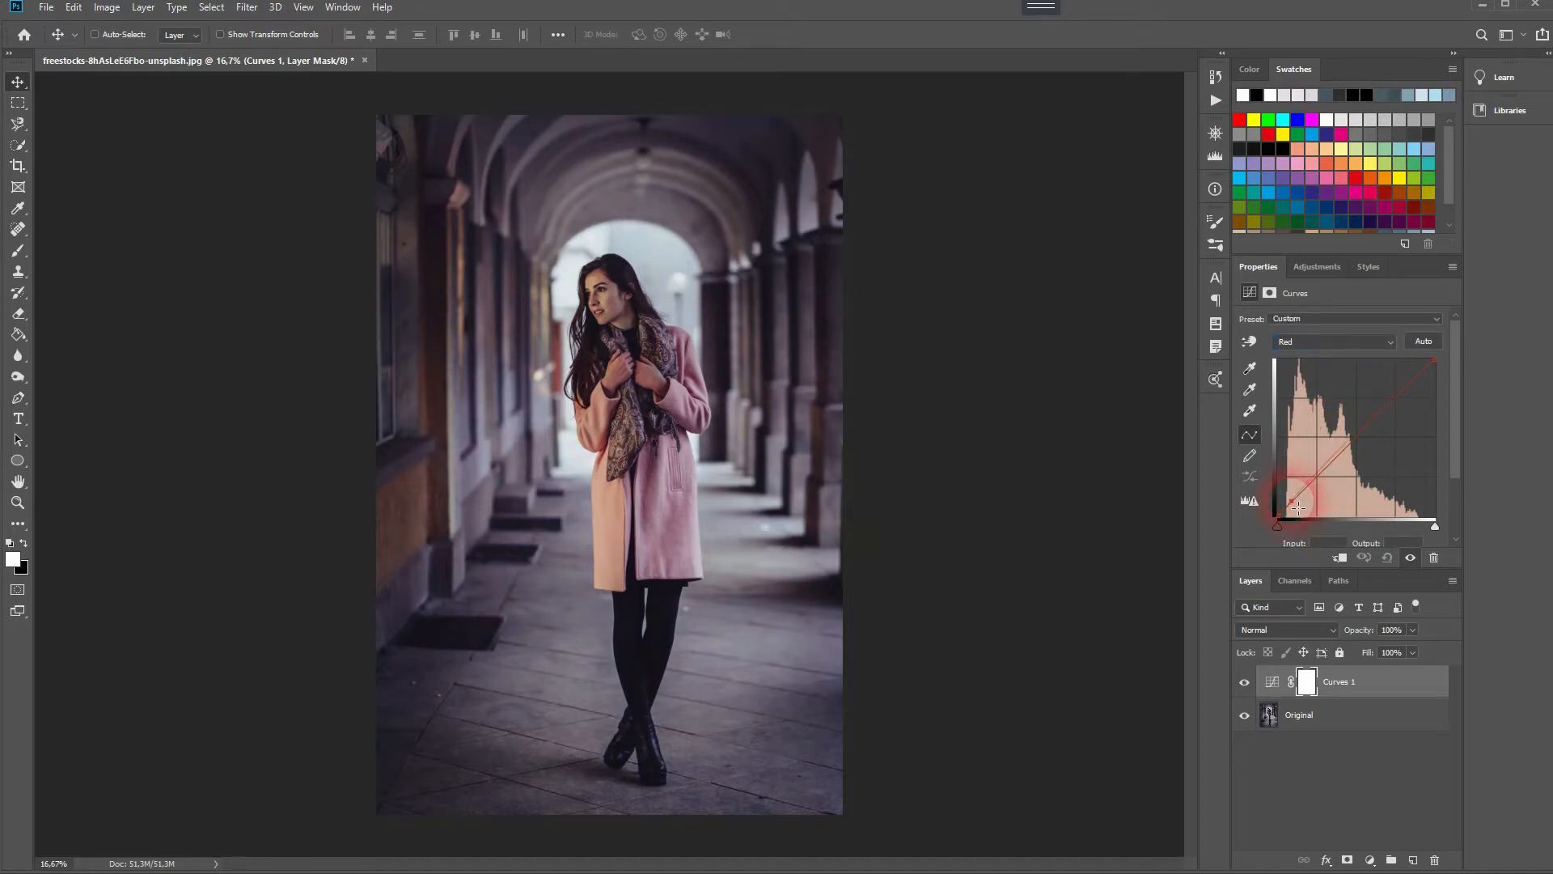
left_click_drag(1301, 503, 1330, 496)
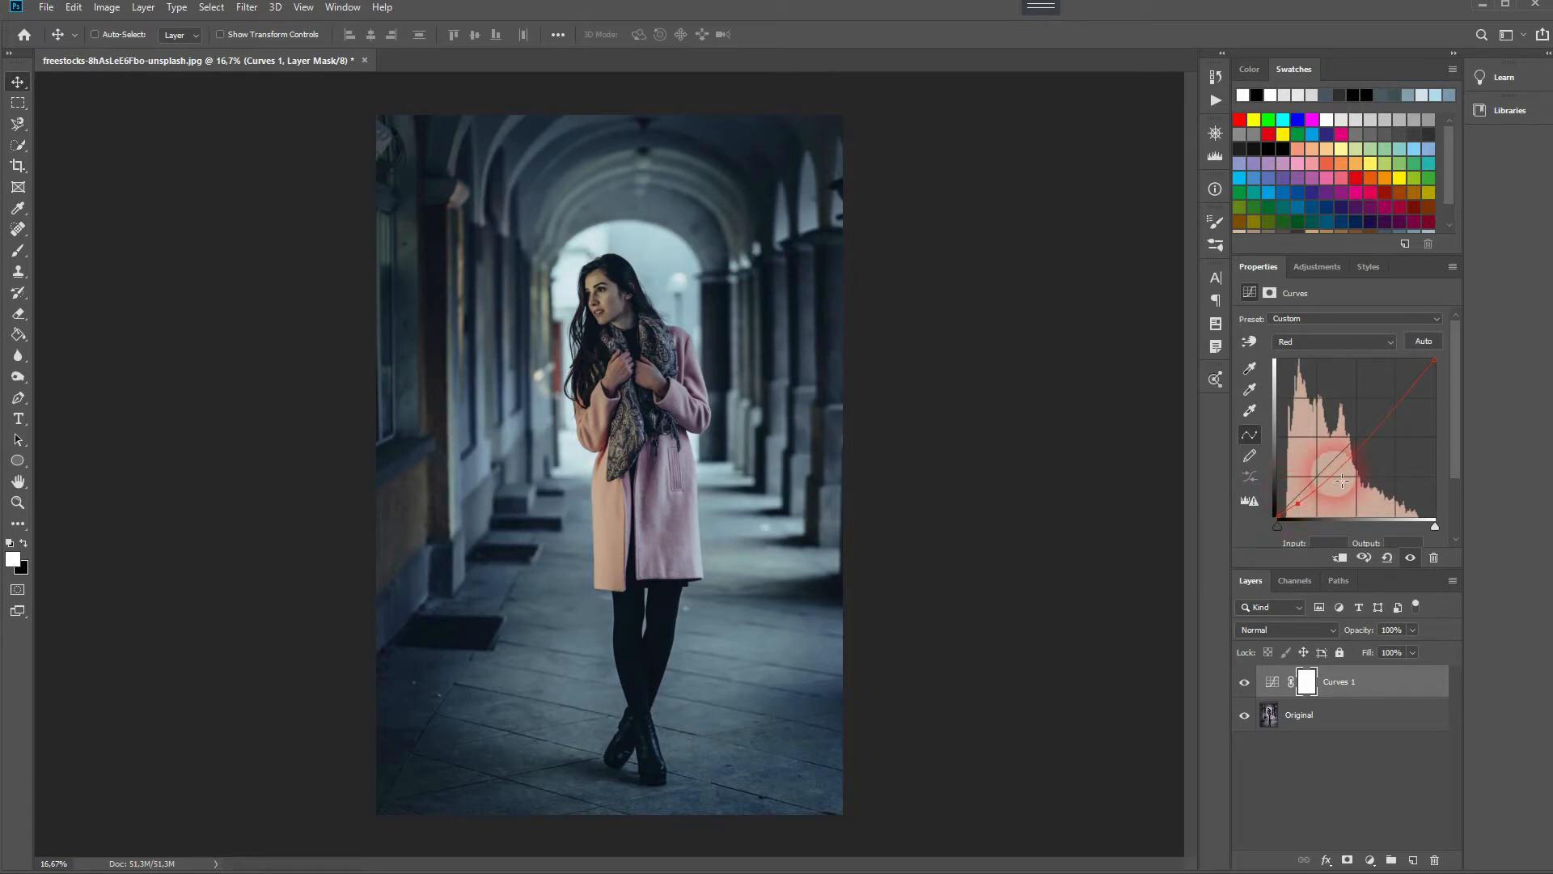
left_click_drag(1342, 481, 1357, 447)
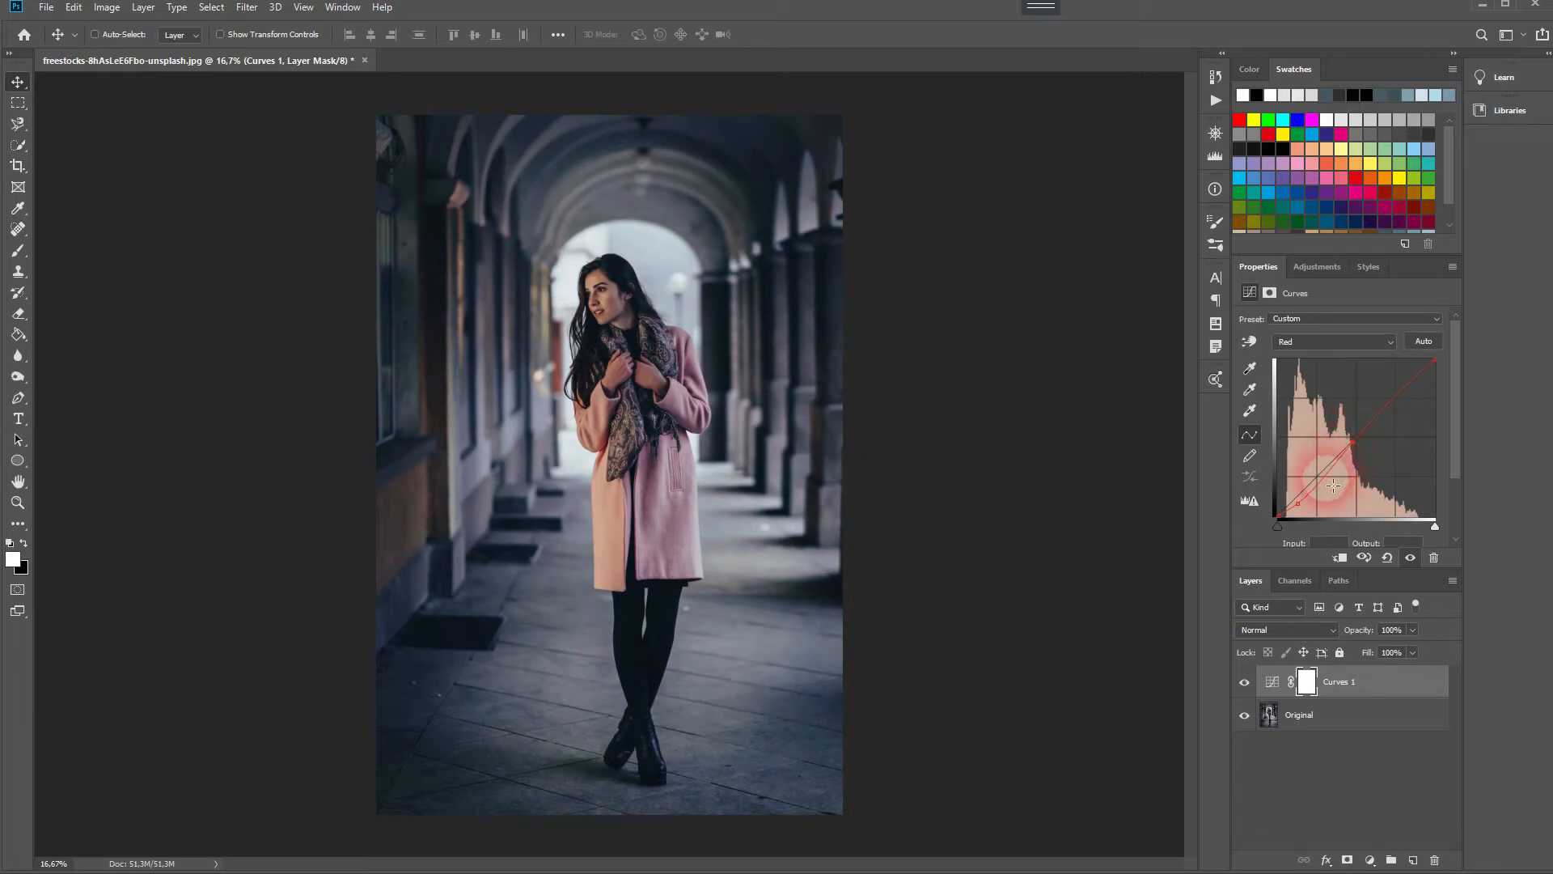
left_click_drag(1354, 466, 1338, 483)
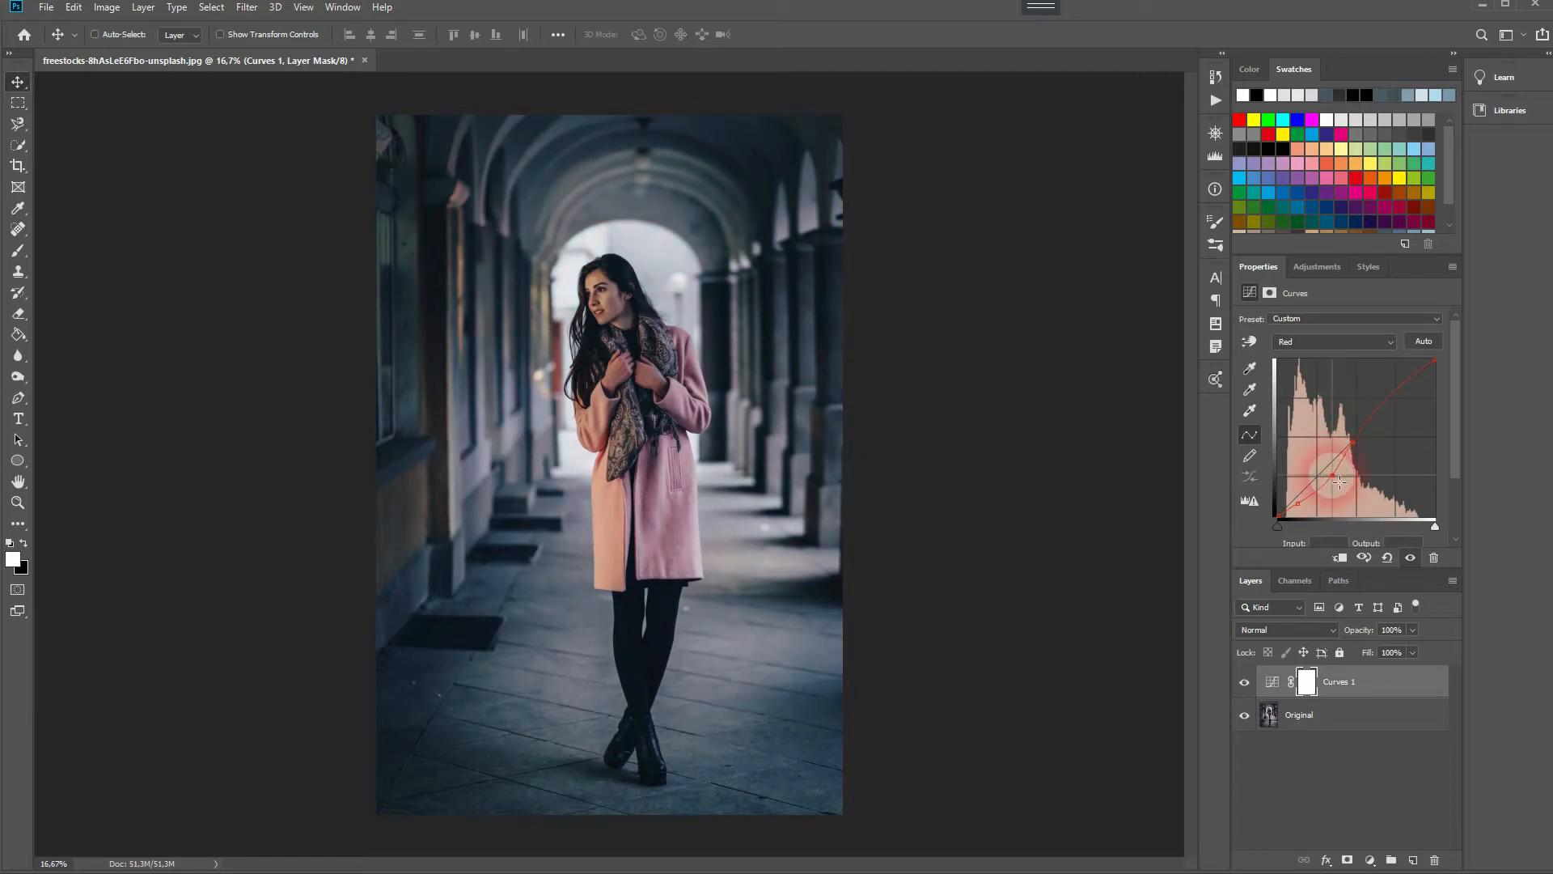
left_click_drag(1340, 484, 1363, 459)
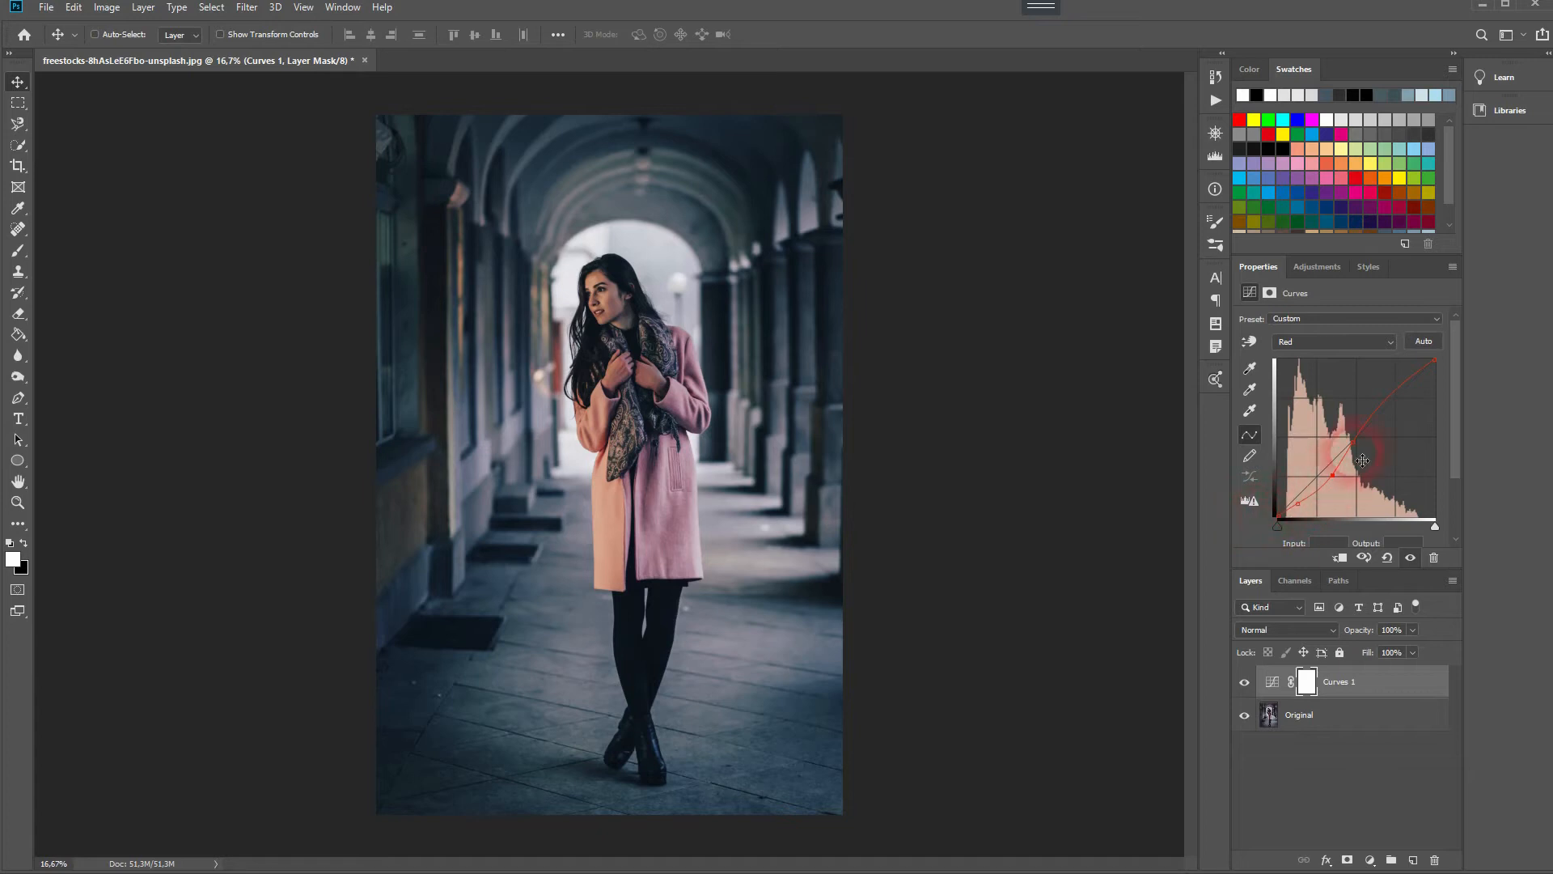
left_click_drag(1362, 460, 1377, 411)
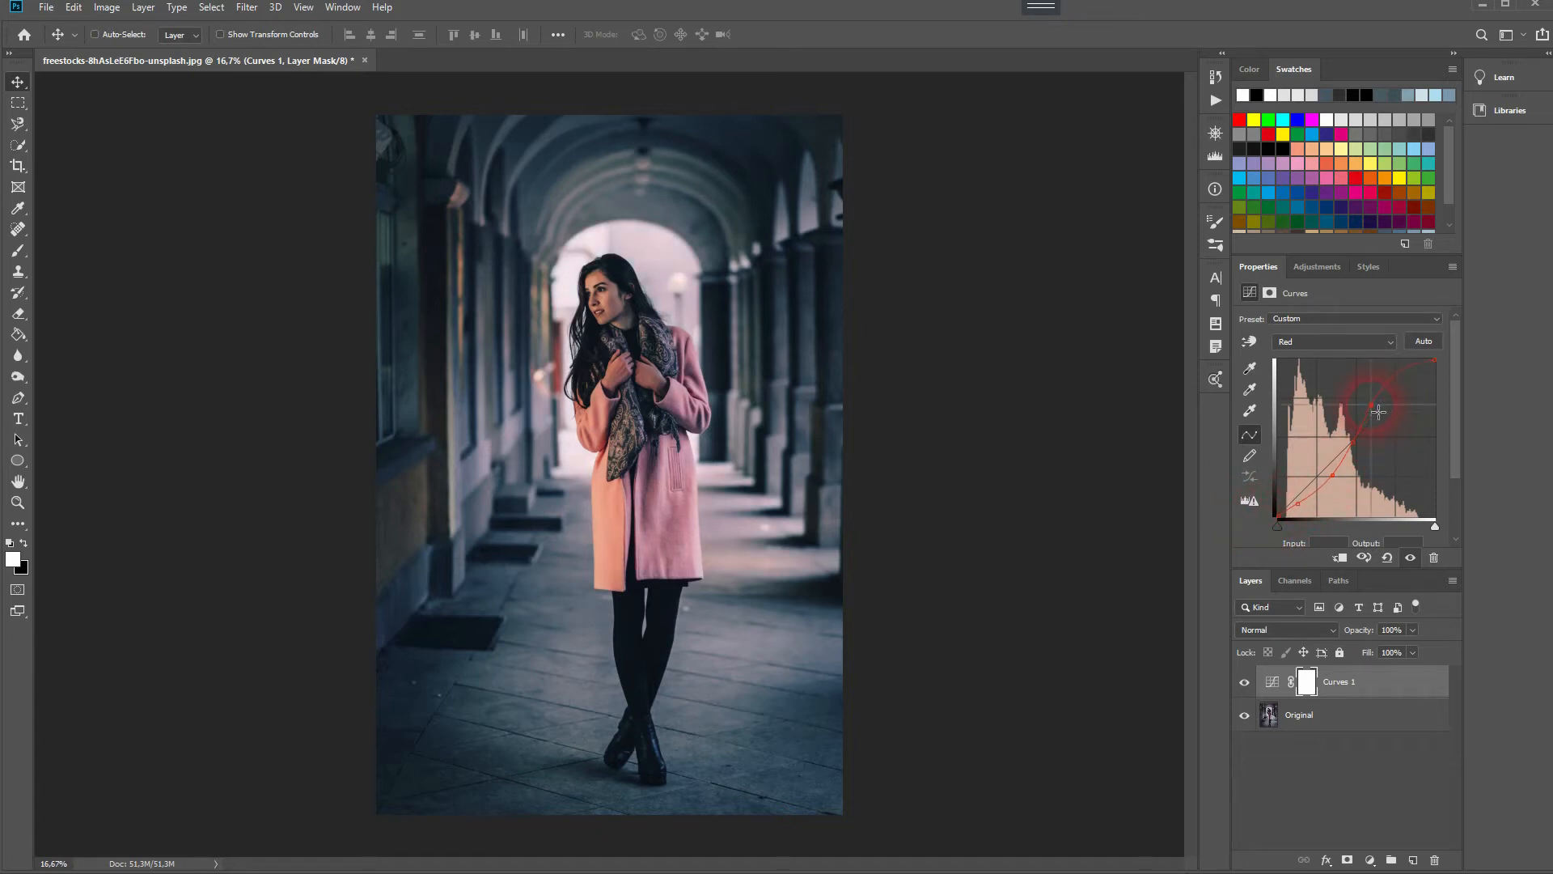
Raise the upper red curve and refine its highlight point.
left_click_drag(1377, 411, 1402, 387)
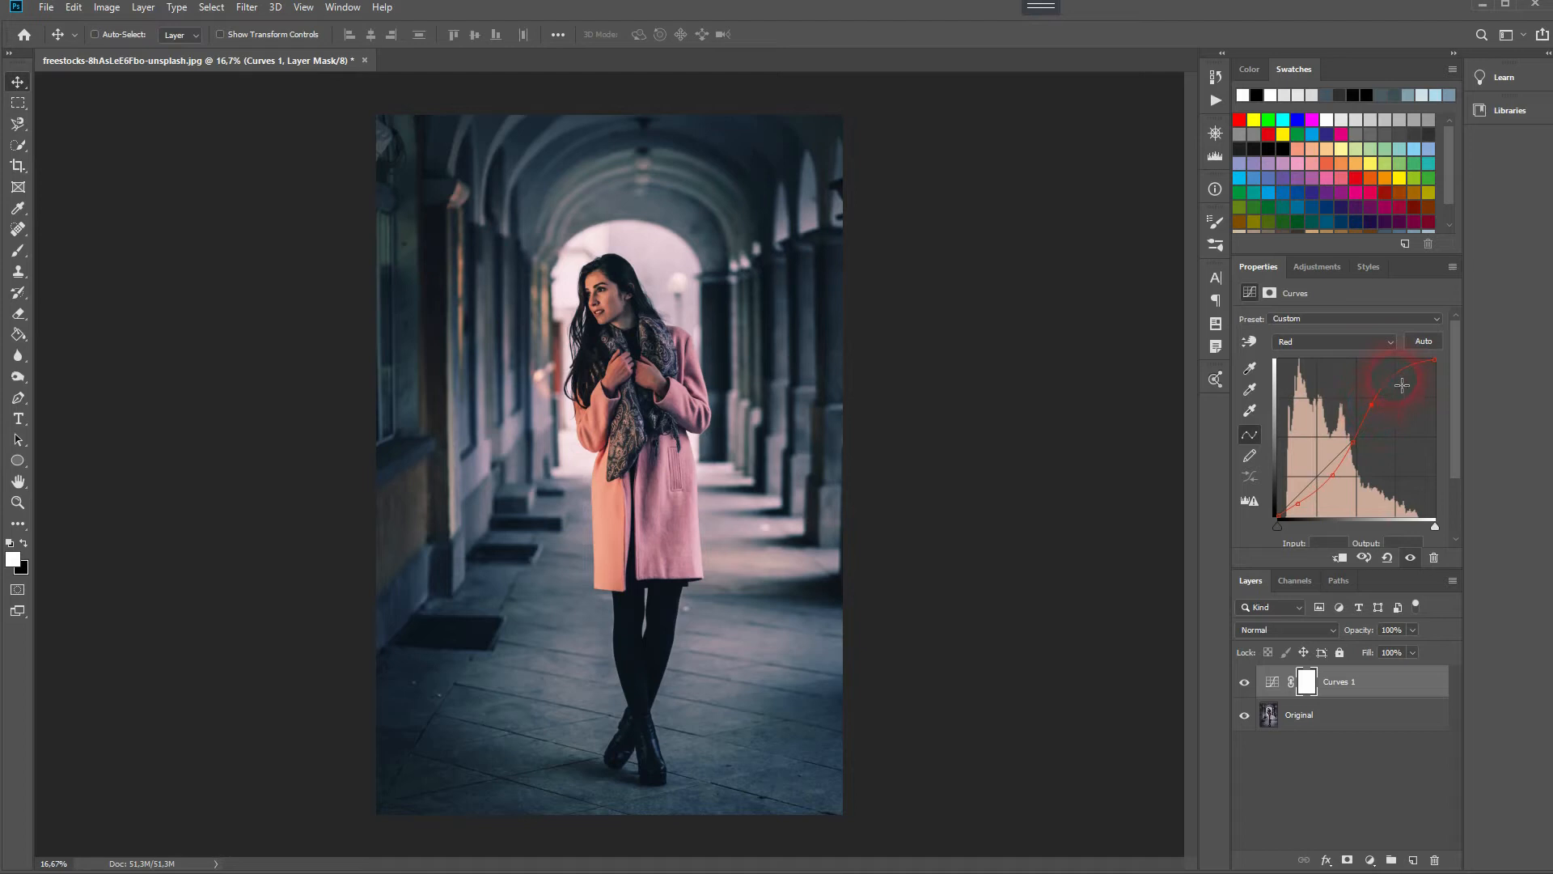
left_click_drag(1402, 387, 1412, 381)
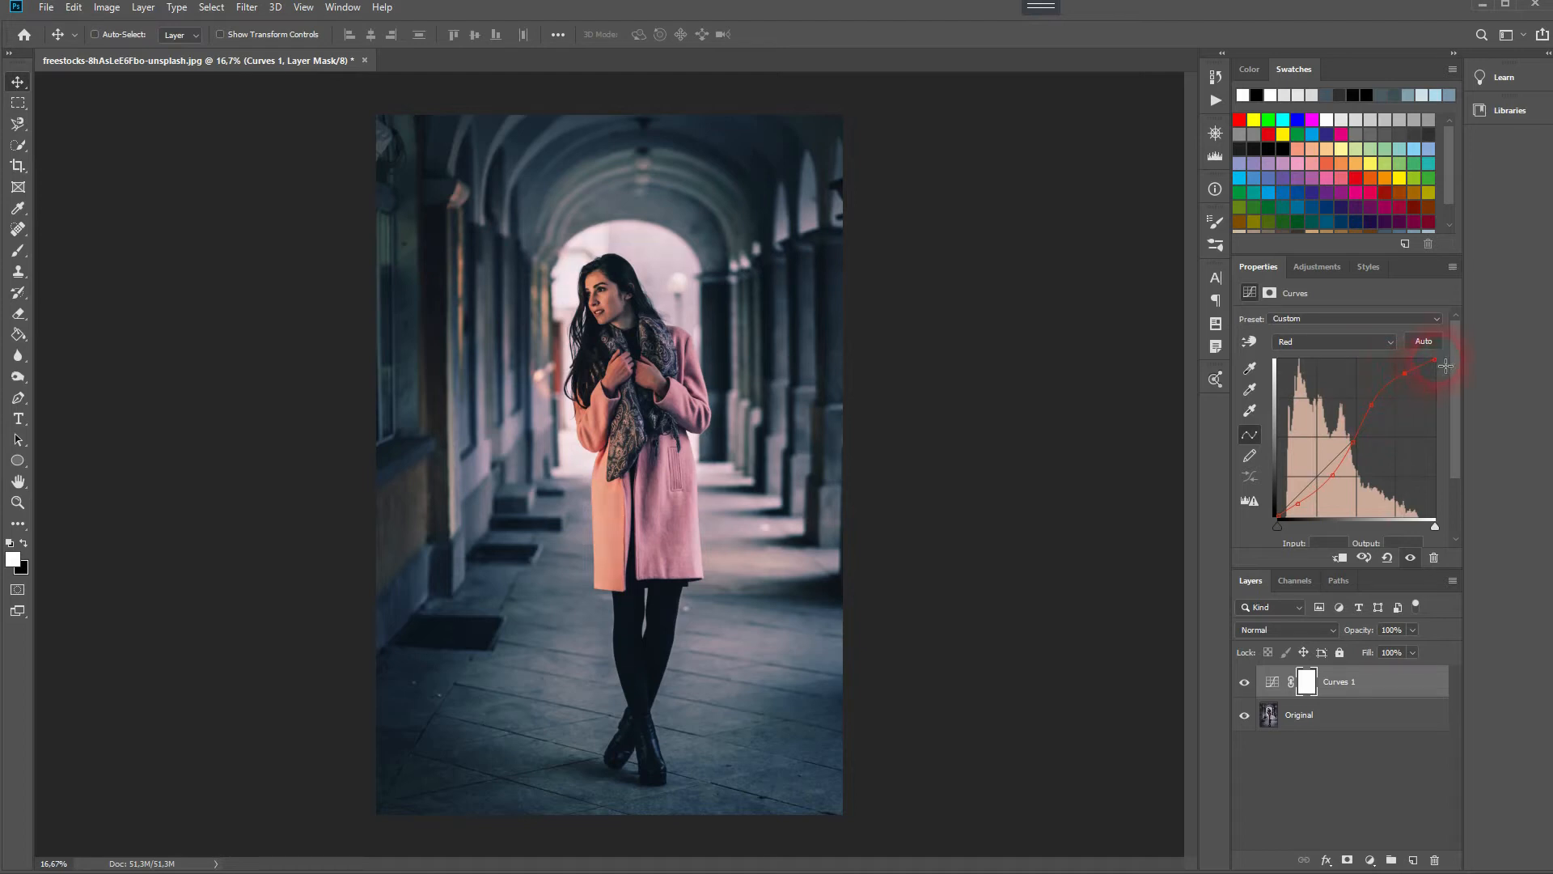
left_click_drag(1447, 365, 1404, 419)
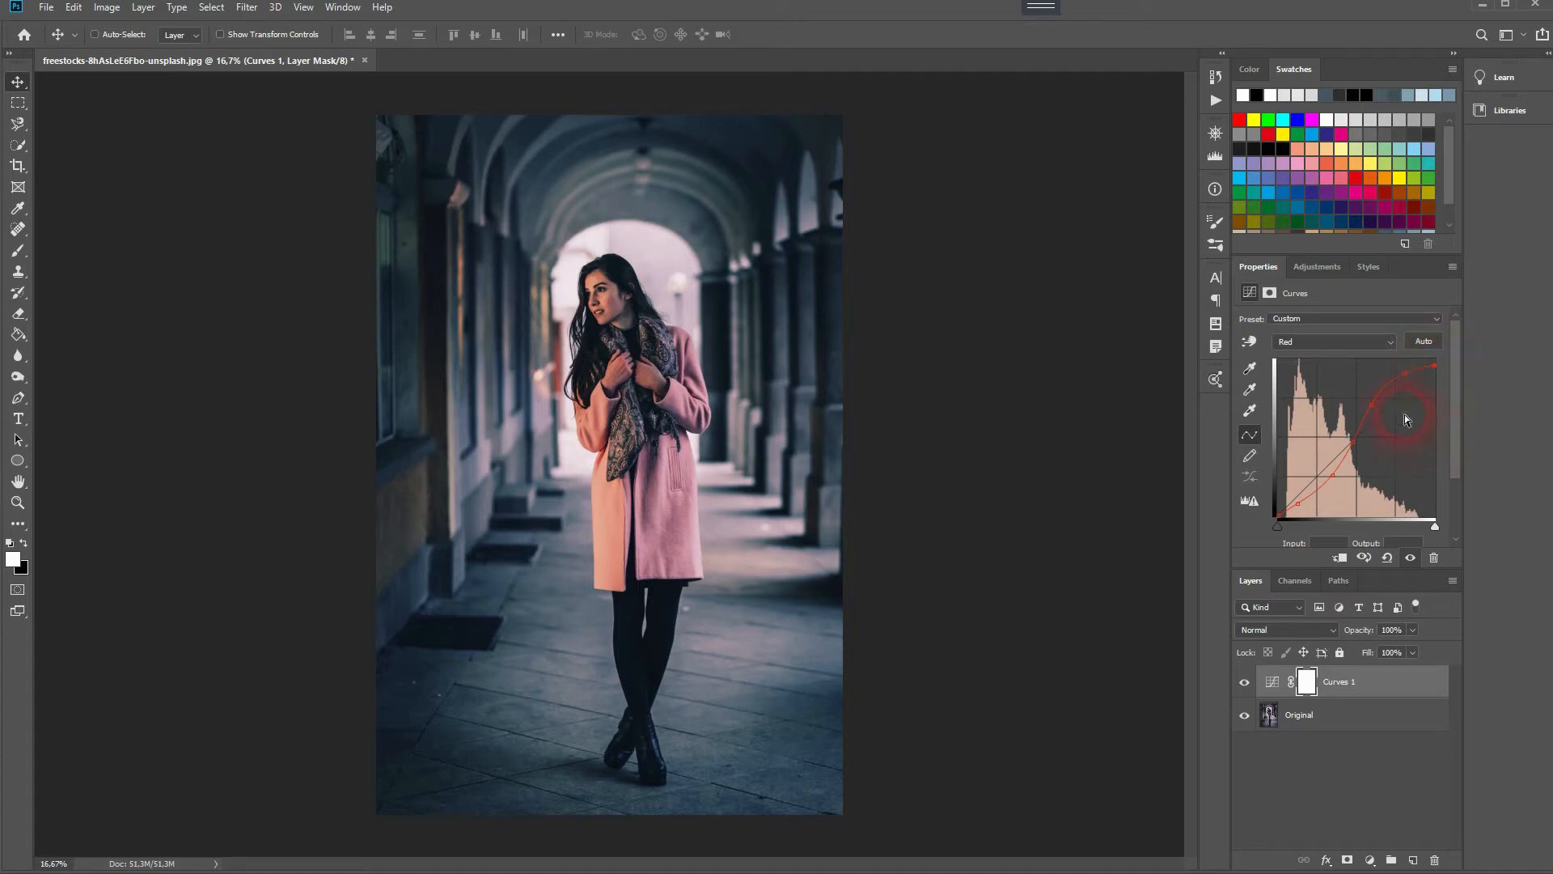
left_click_drag(1407, 416, 1387, 405)
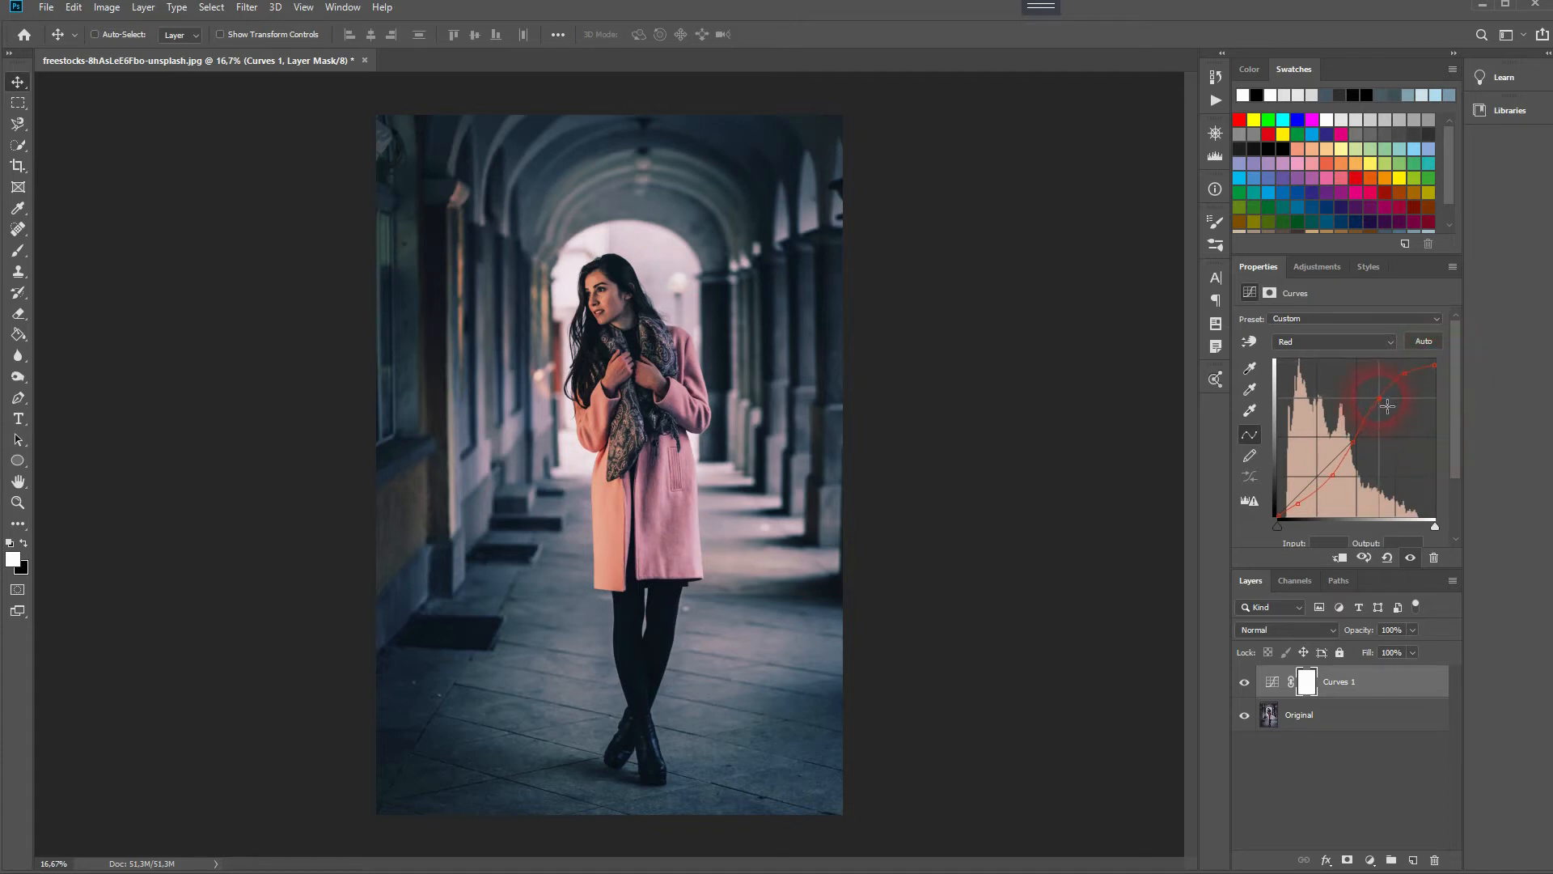
left_click_drag(1387, 405, 1412, 384)
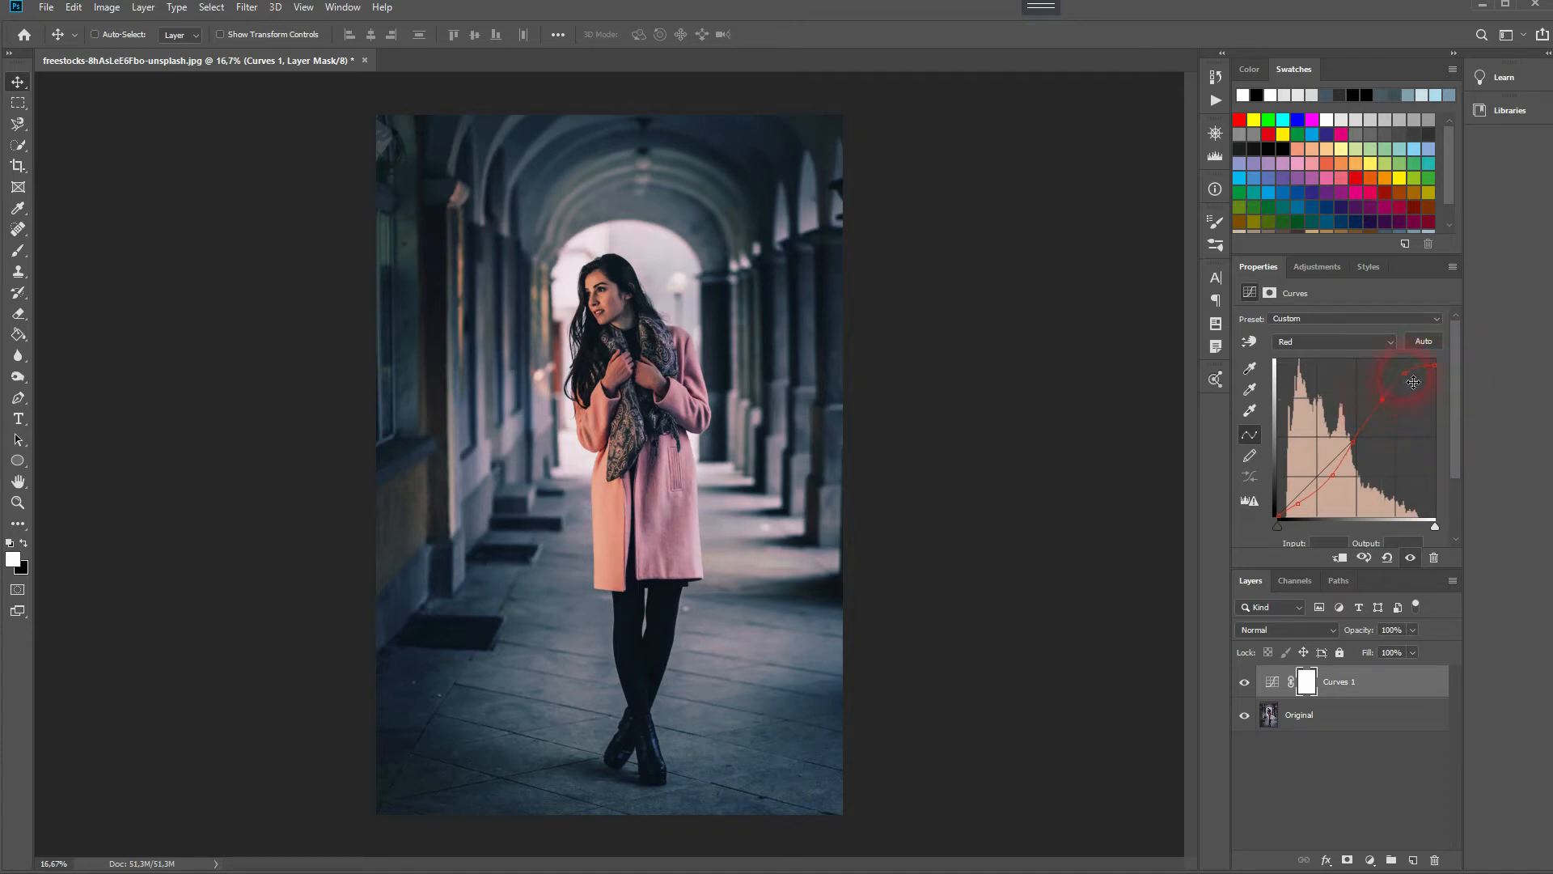
left_click_drag(1414, 384, 1412, 388)
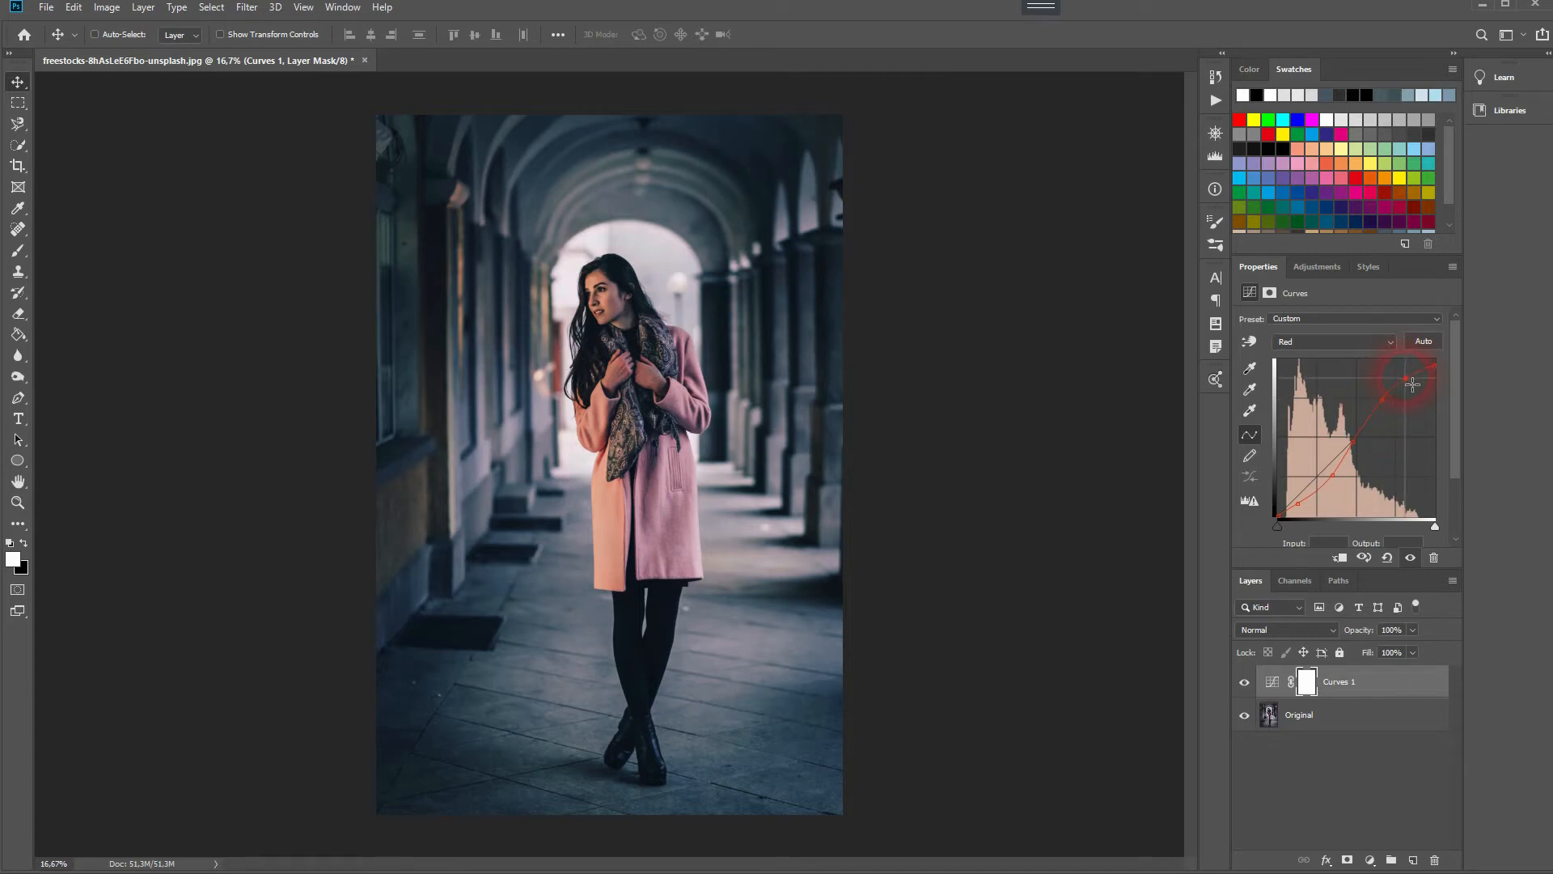
left_click_drag(1412, 383, 1437, 379)
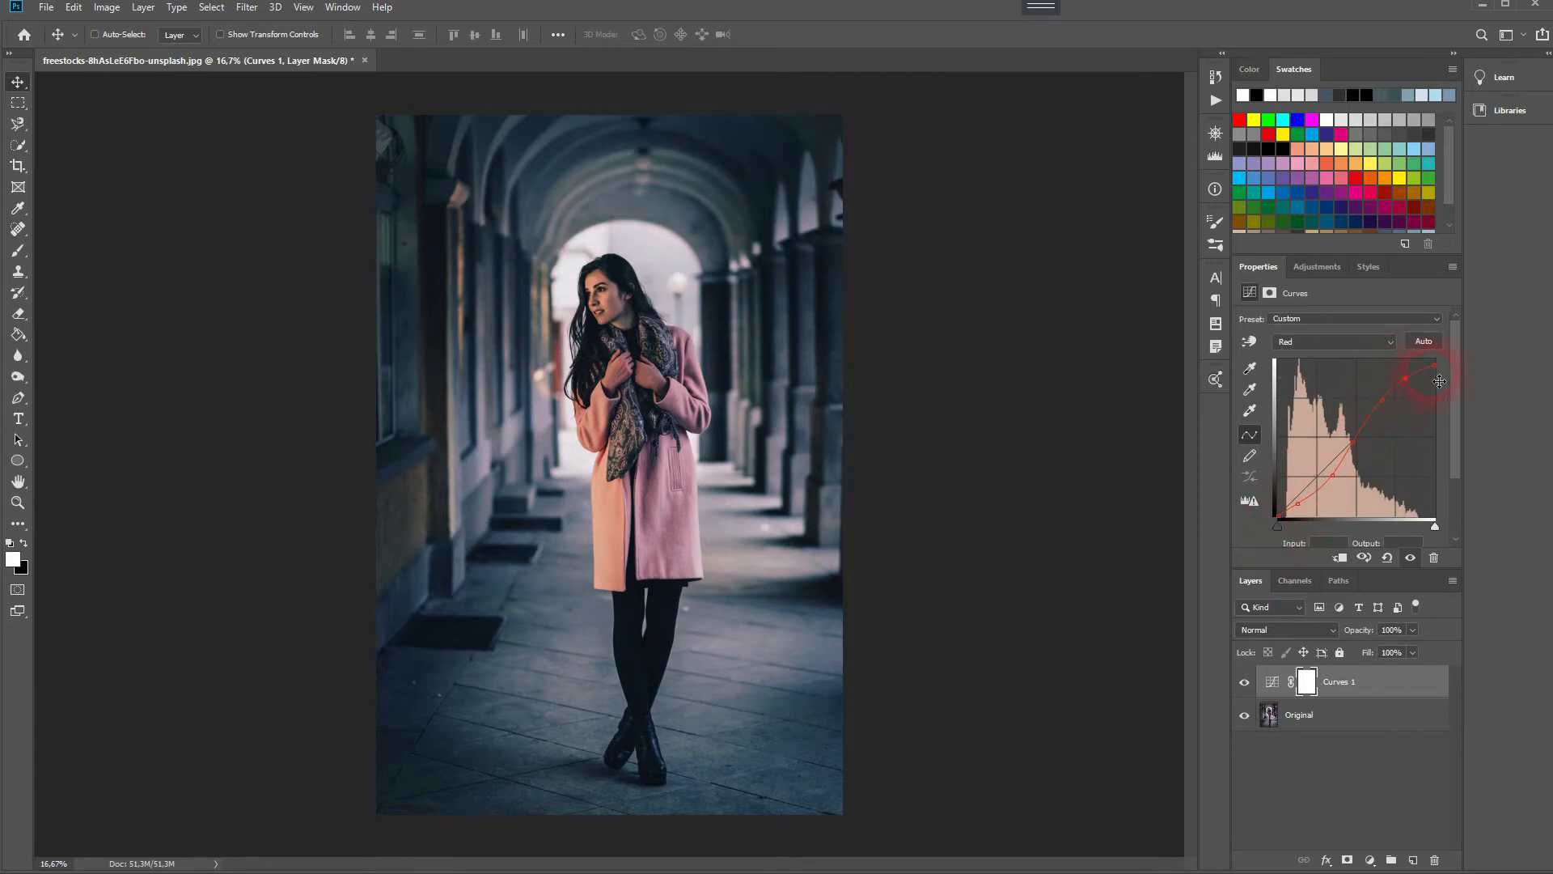
left_click(1333, 341)
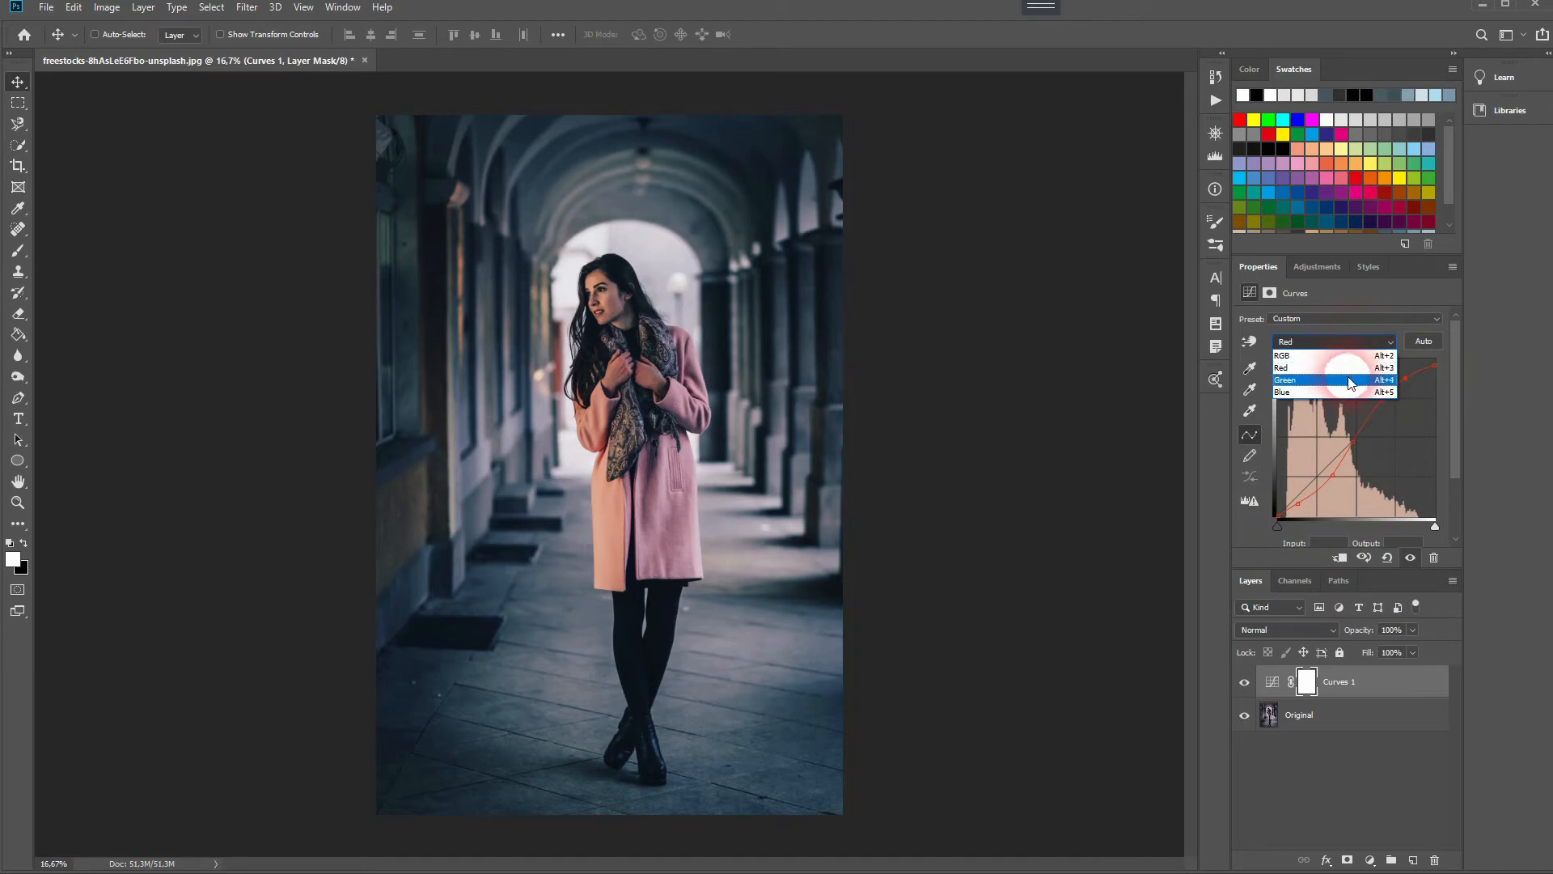
Select the Green channel and lift the green curve in the midtones and highlights.
left_click(1286, 380)
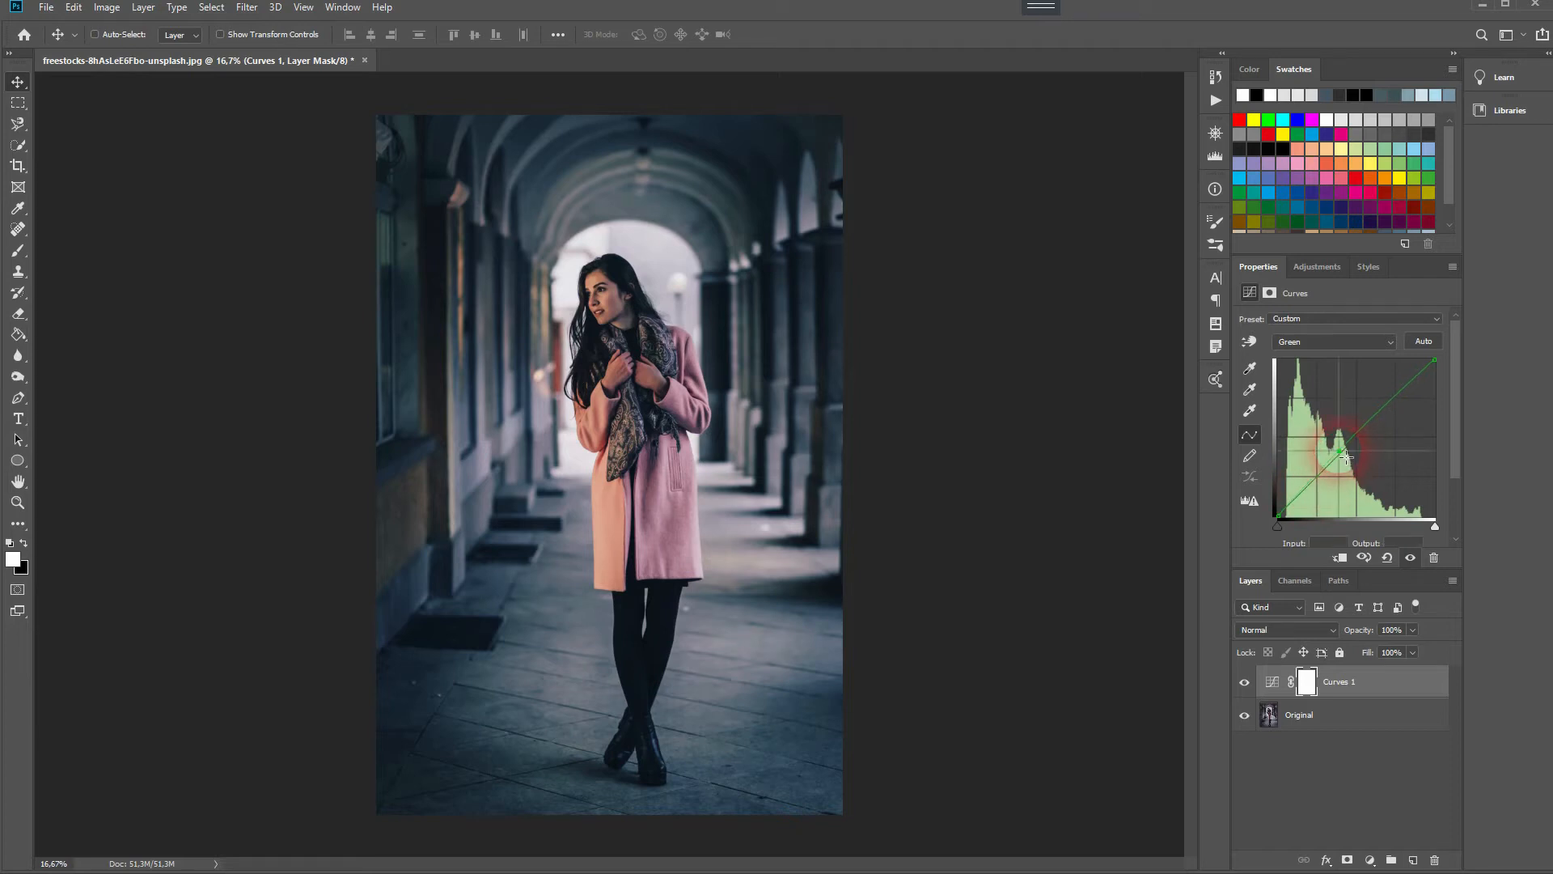
left_click_drag(1345, 458, 1340, 439)
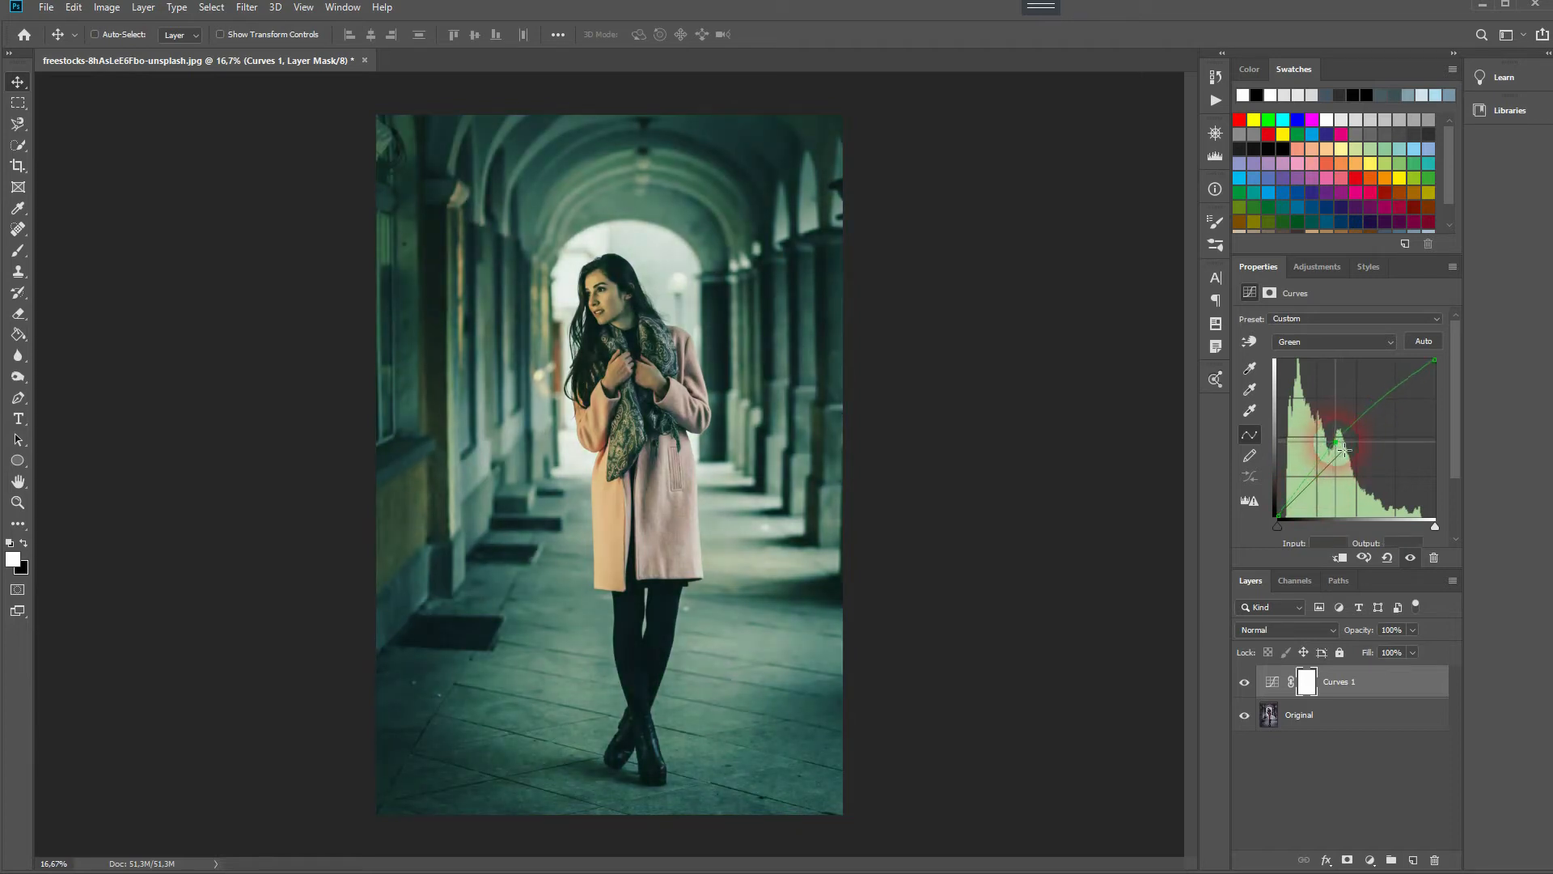
left_click_drag(1337, 448, 1346, 456)
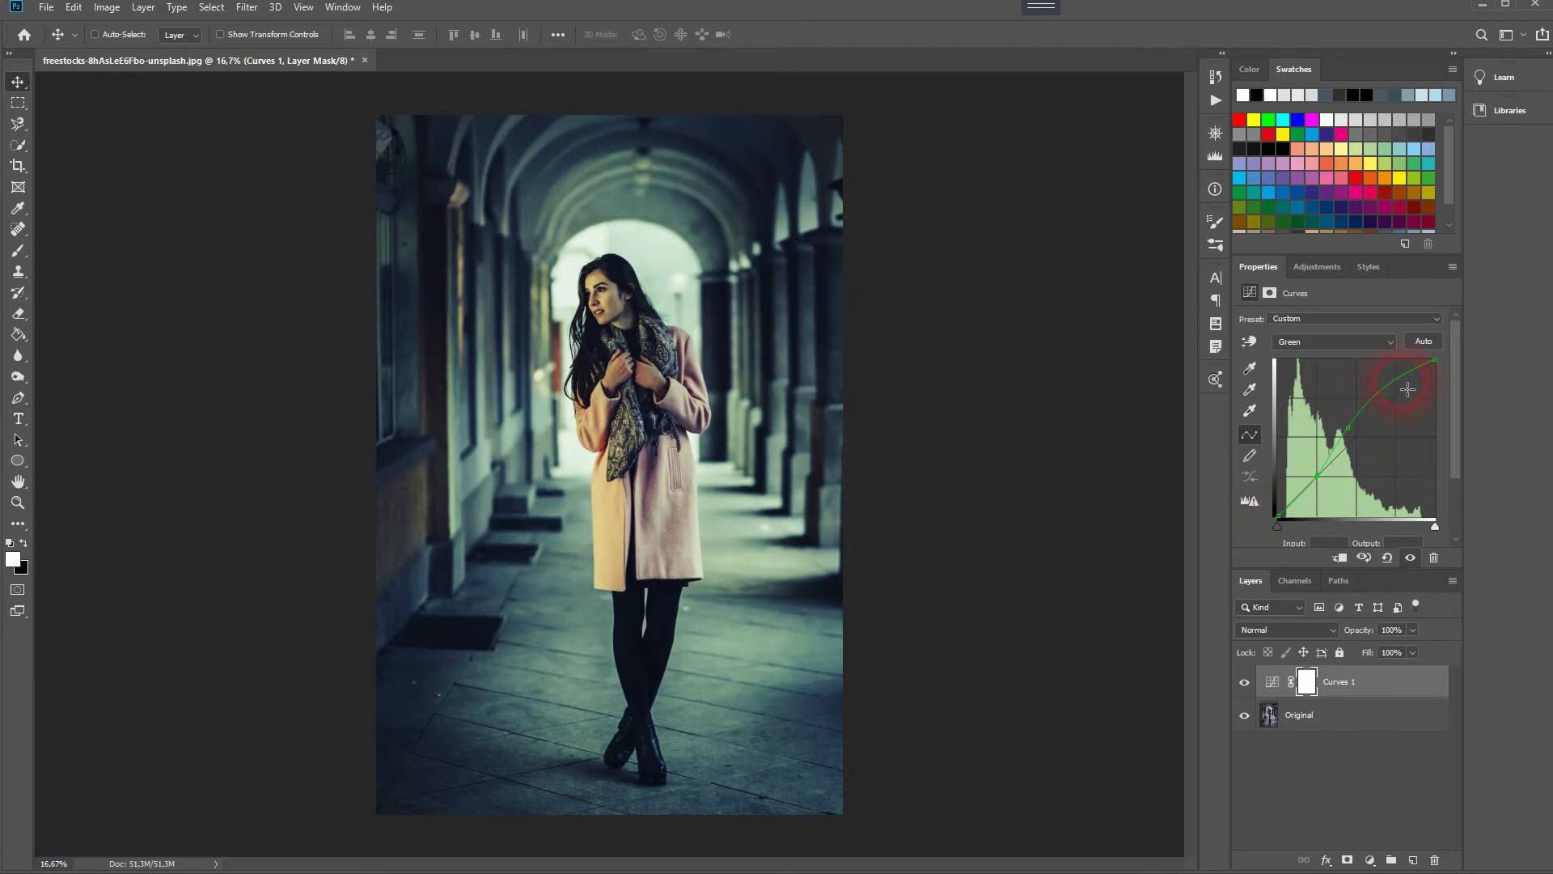
left_click_drag(1407, 388, 1372, 414)
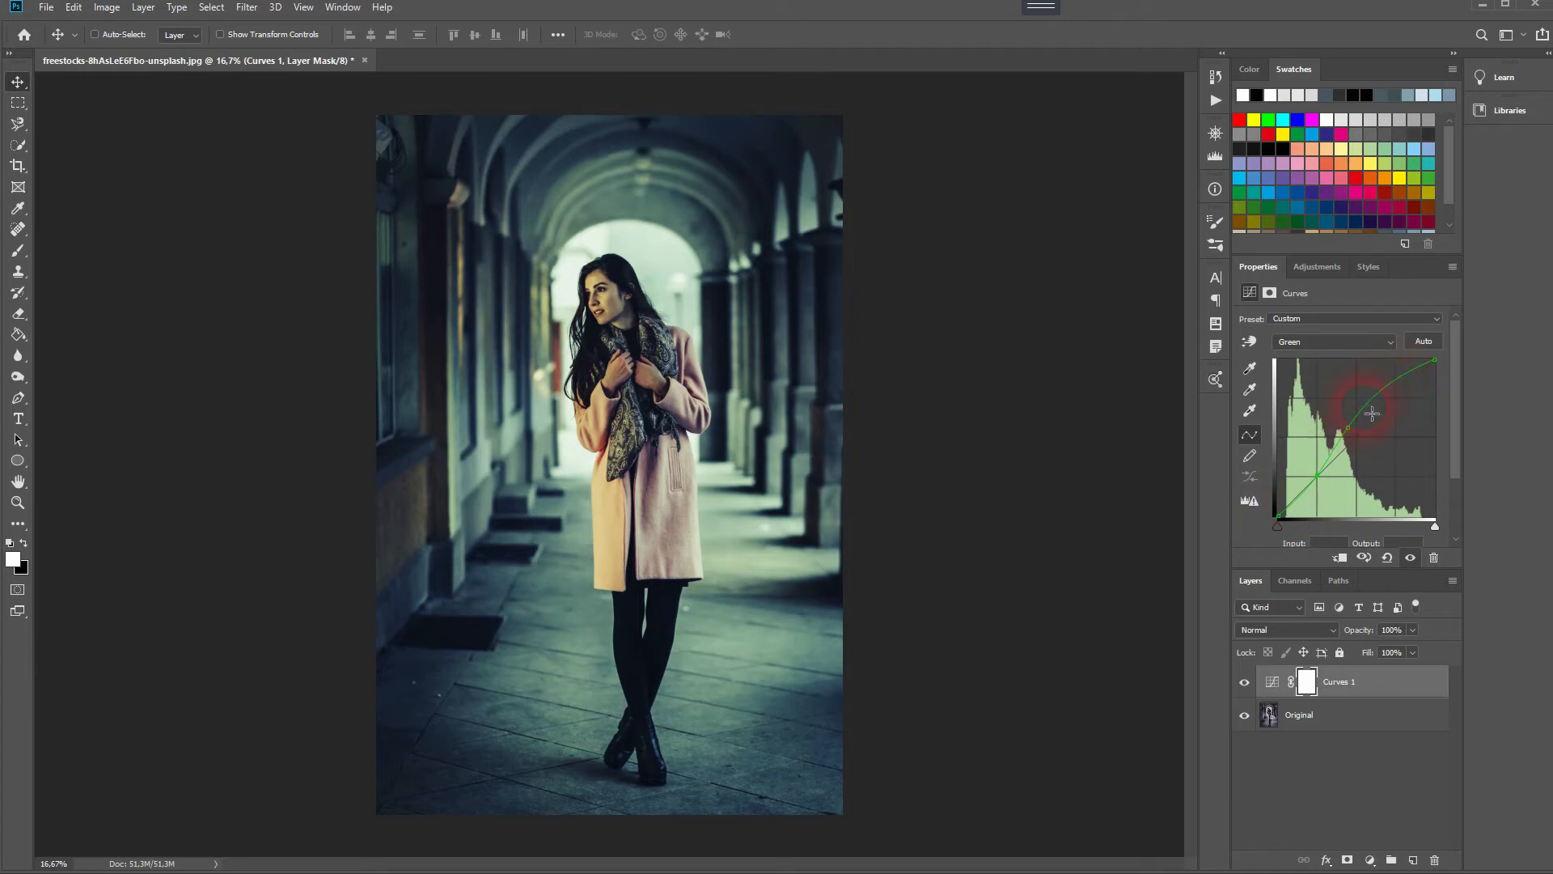
left_click_drag(1372, 414, 1385, 398)
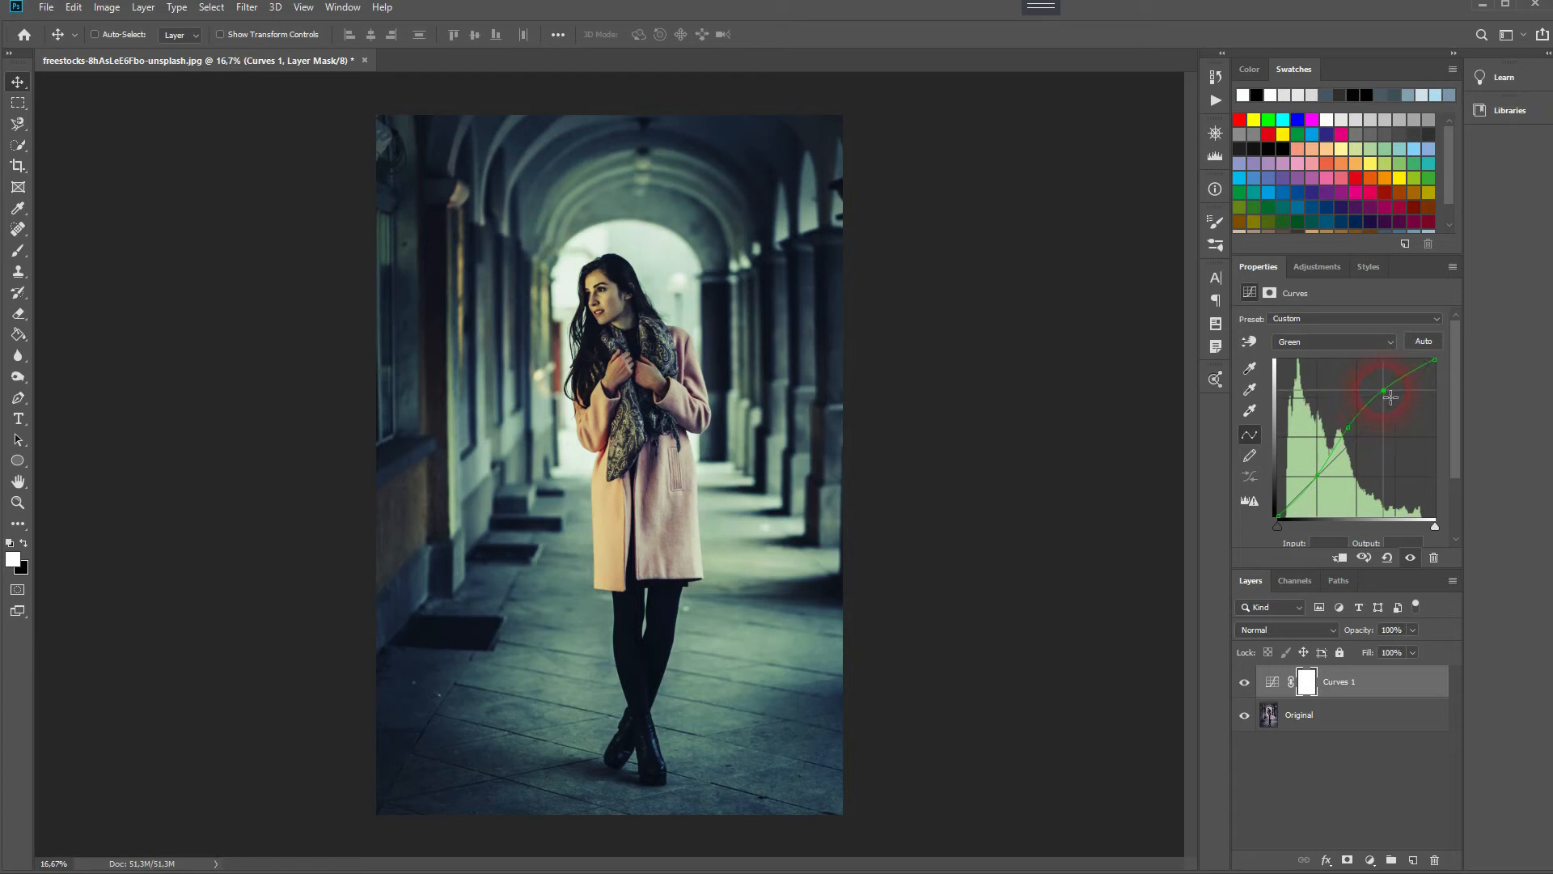
Reshape the green midtone and shadow points for a teal-green cast.
left_click_drag(1382, 394, 1378, 410)
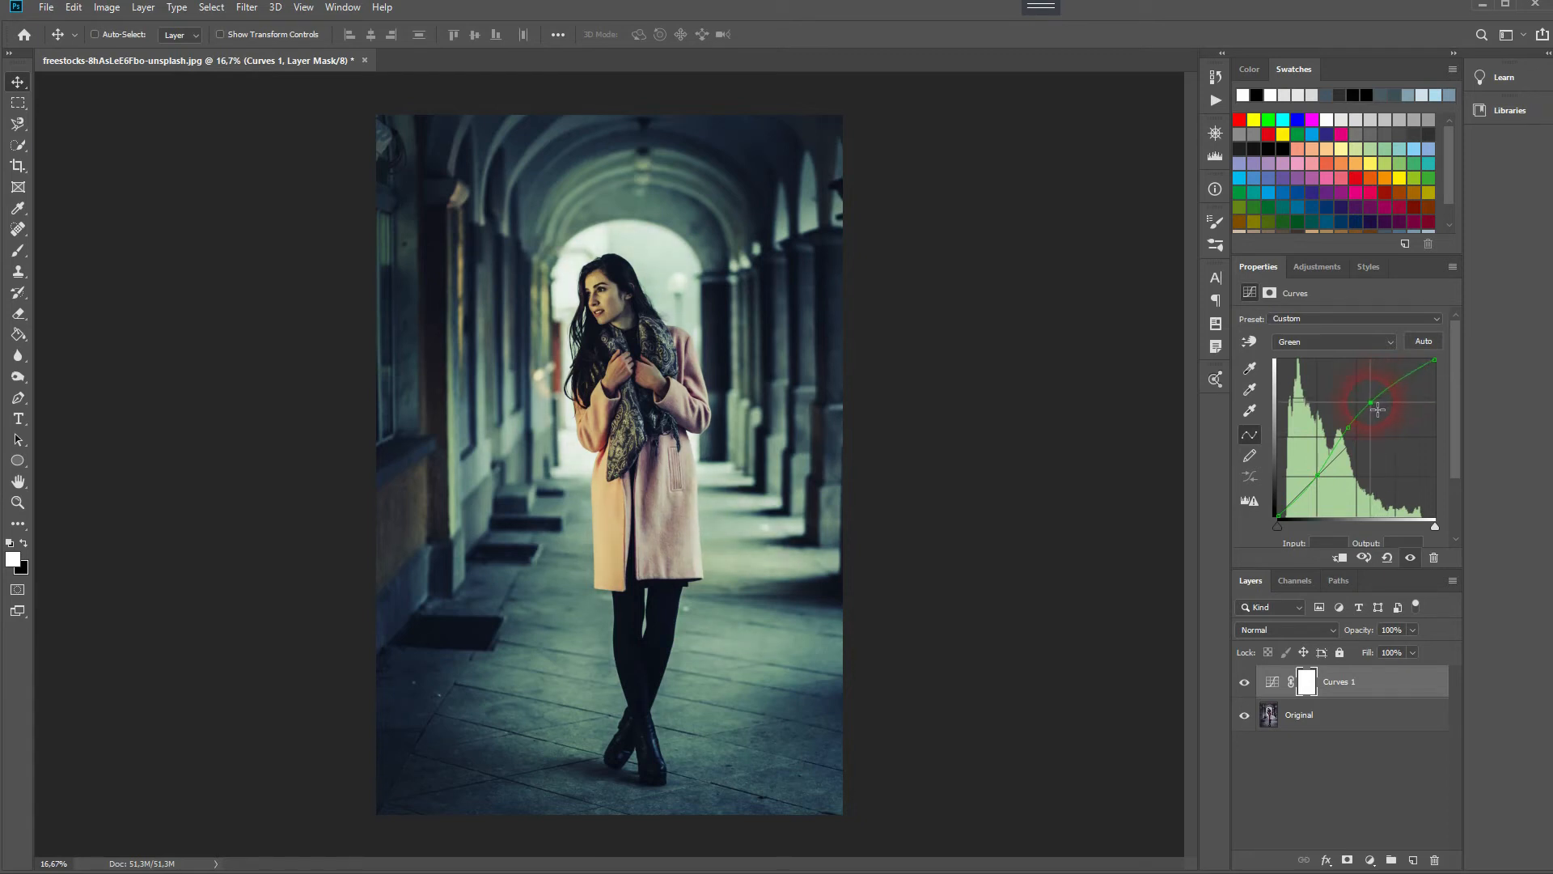
left_click_drag(1377, 411, 1385, 405)
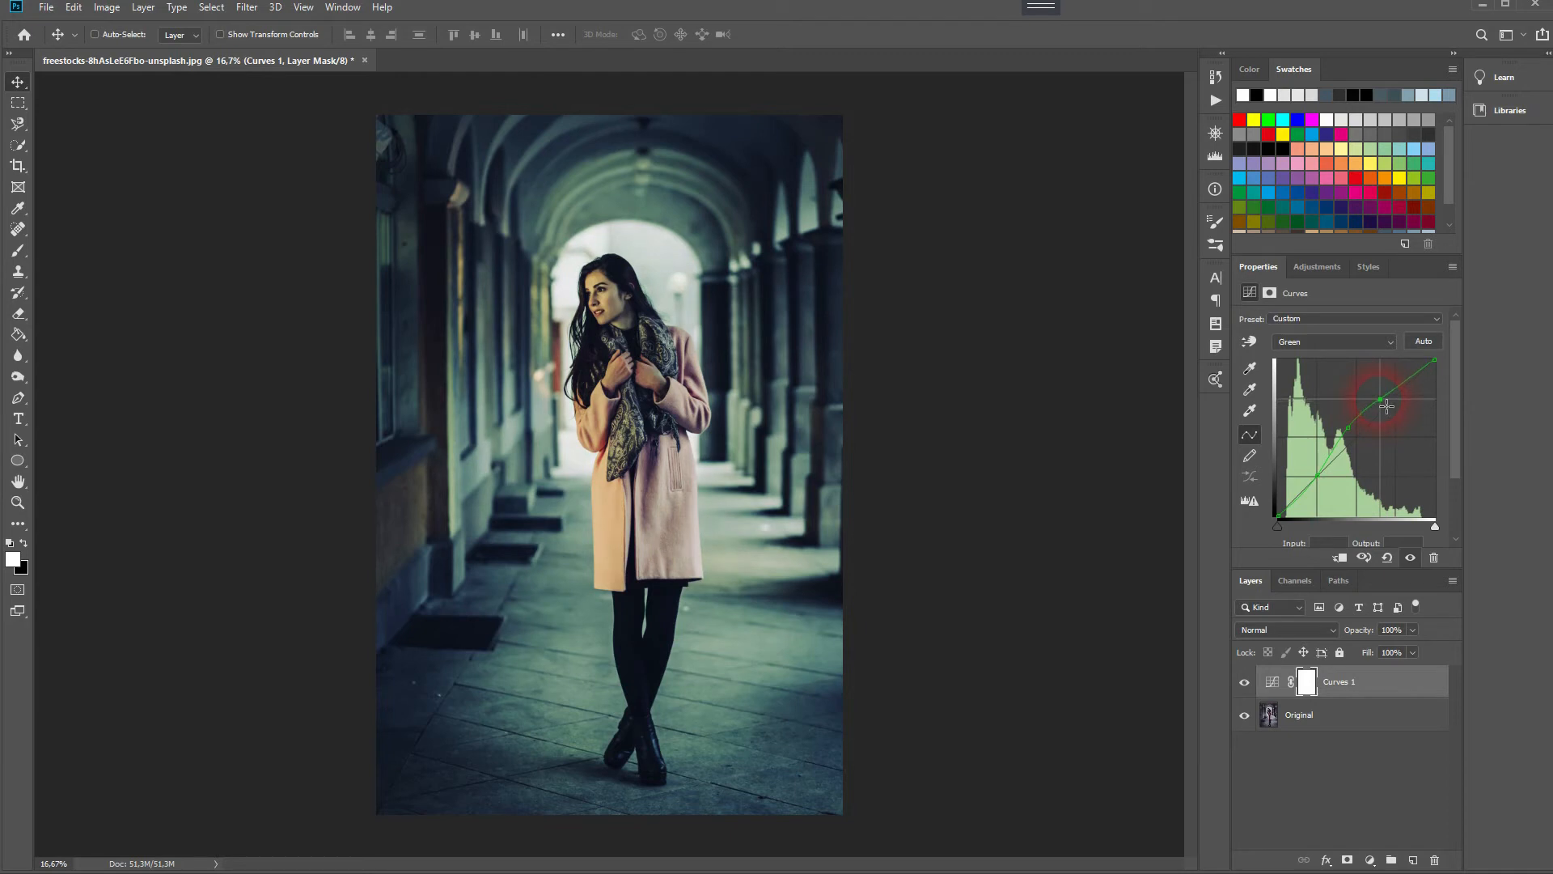
left_click_drag(1387, 404, 1349, 433)
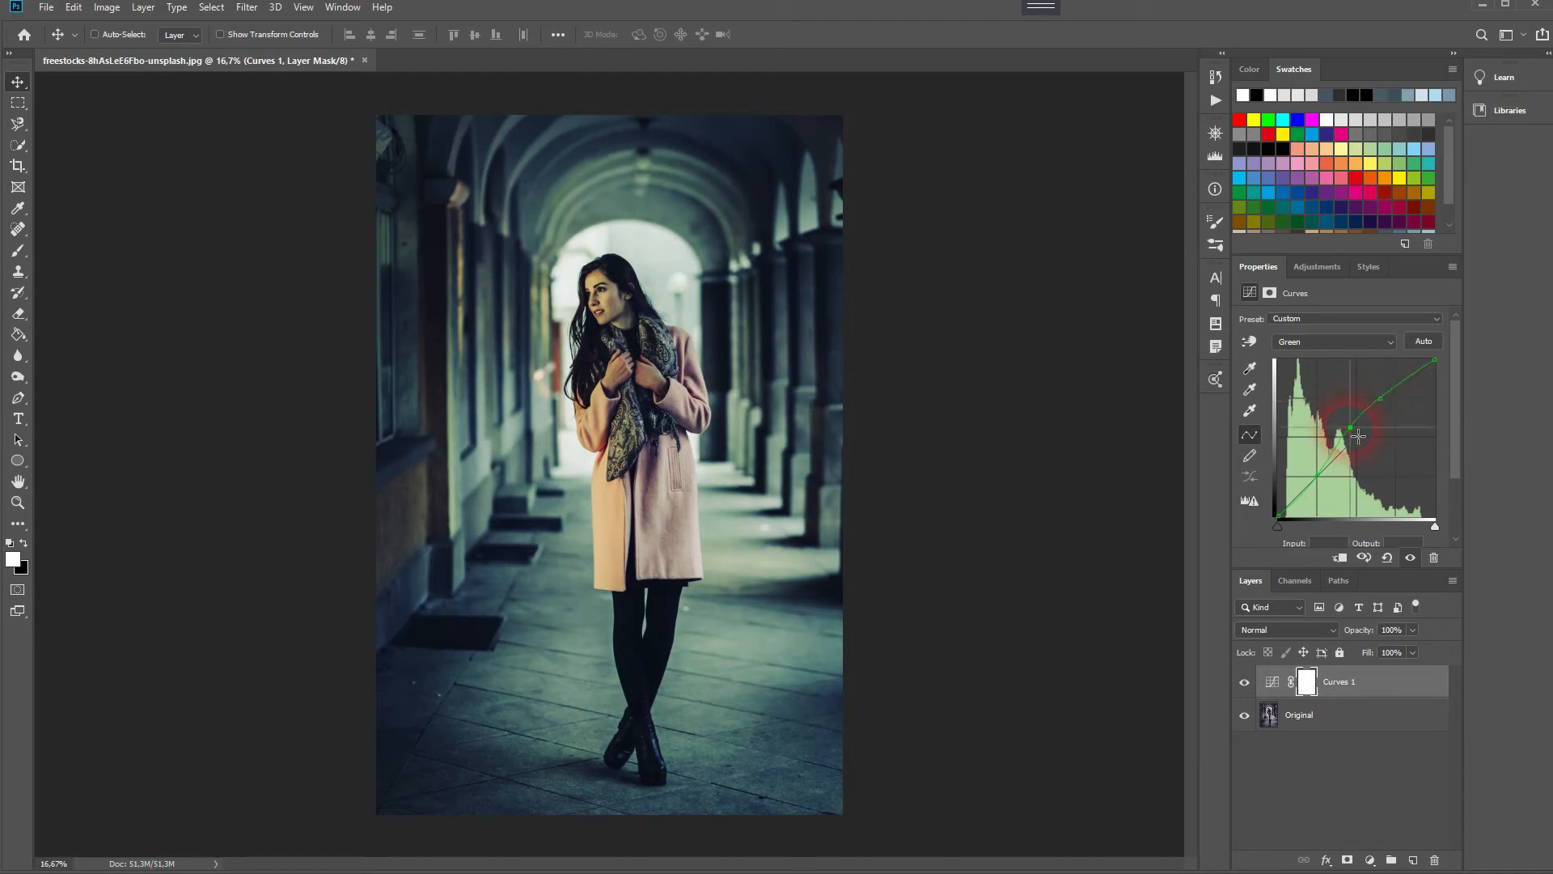
left_click_drag(1358, 436, 1312, 524)
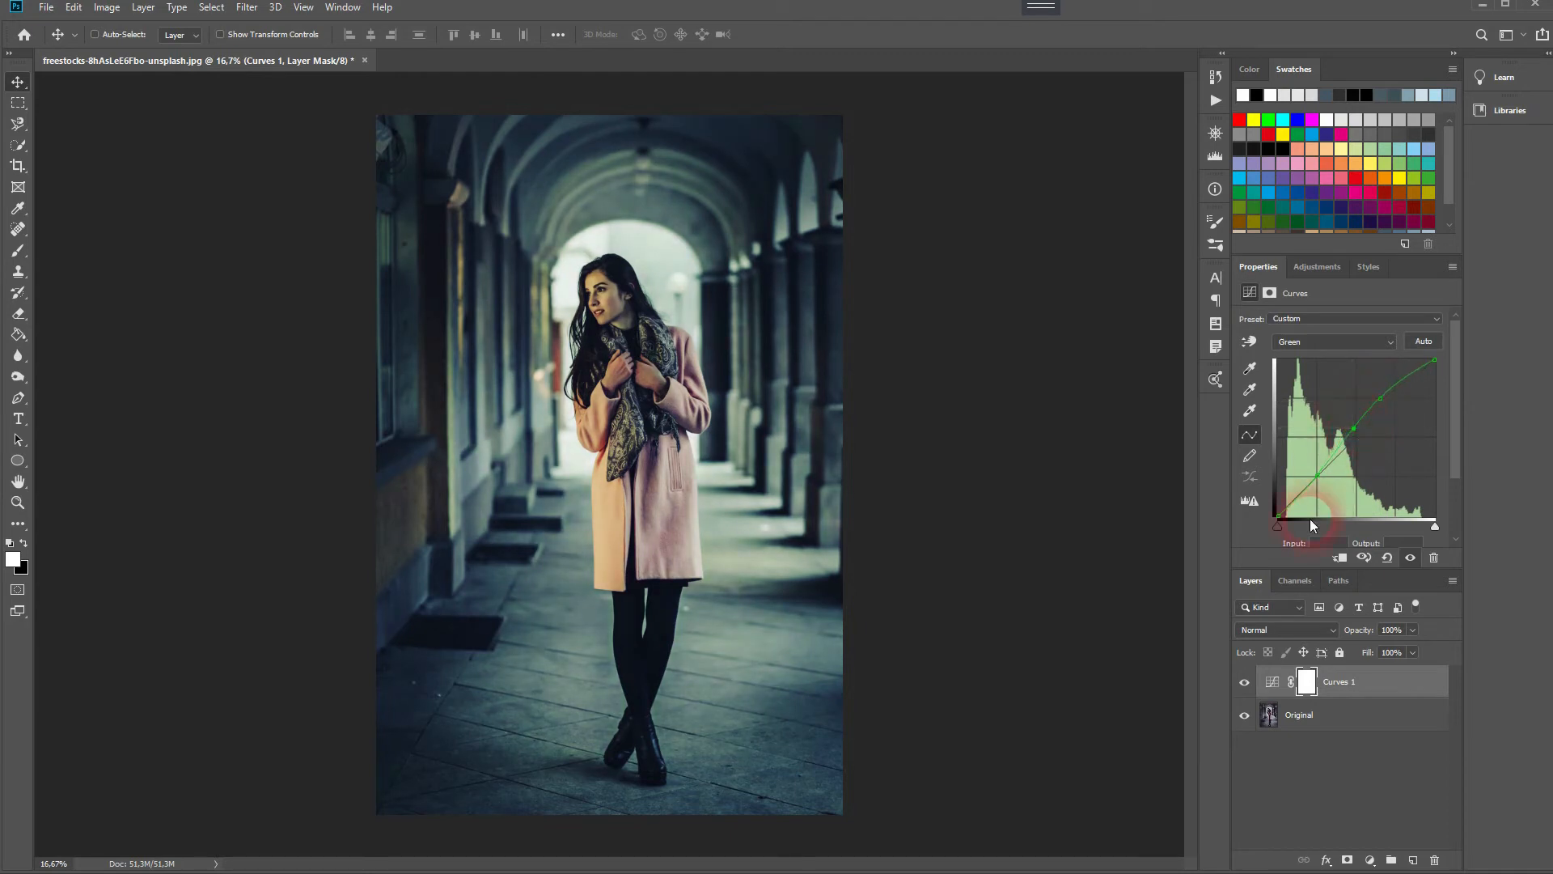
left_click_drag(1352, 525, 1416, 397)
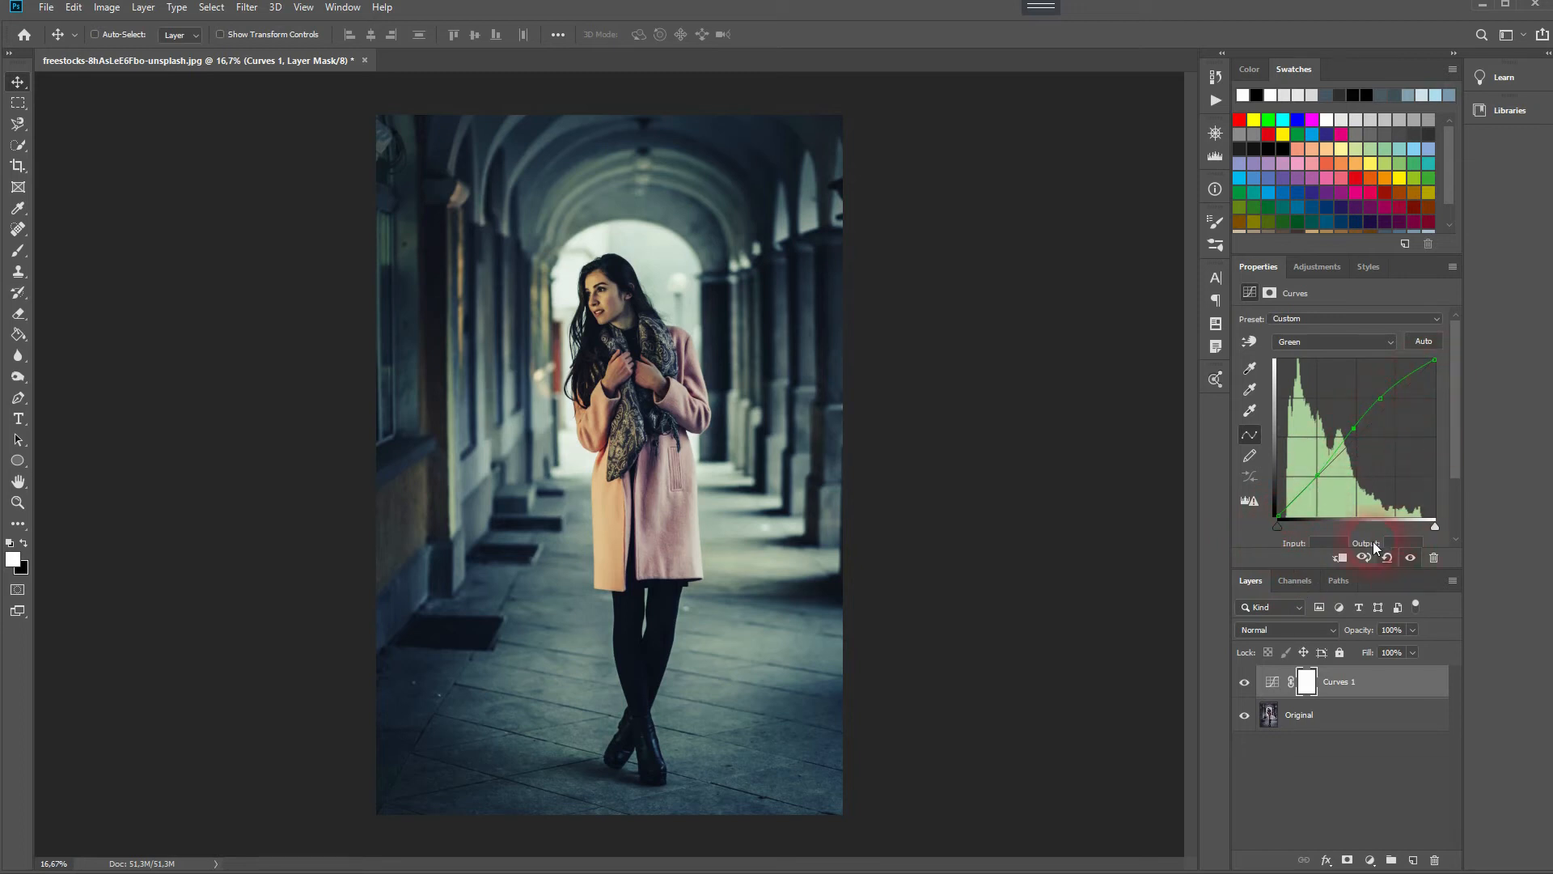
left_click(1333, 341)
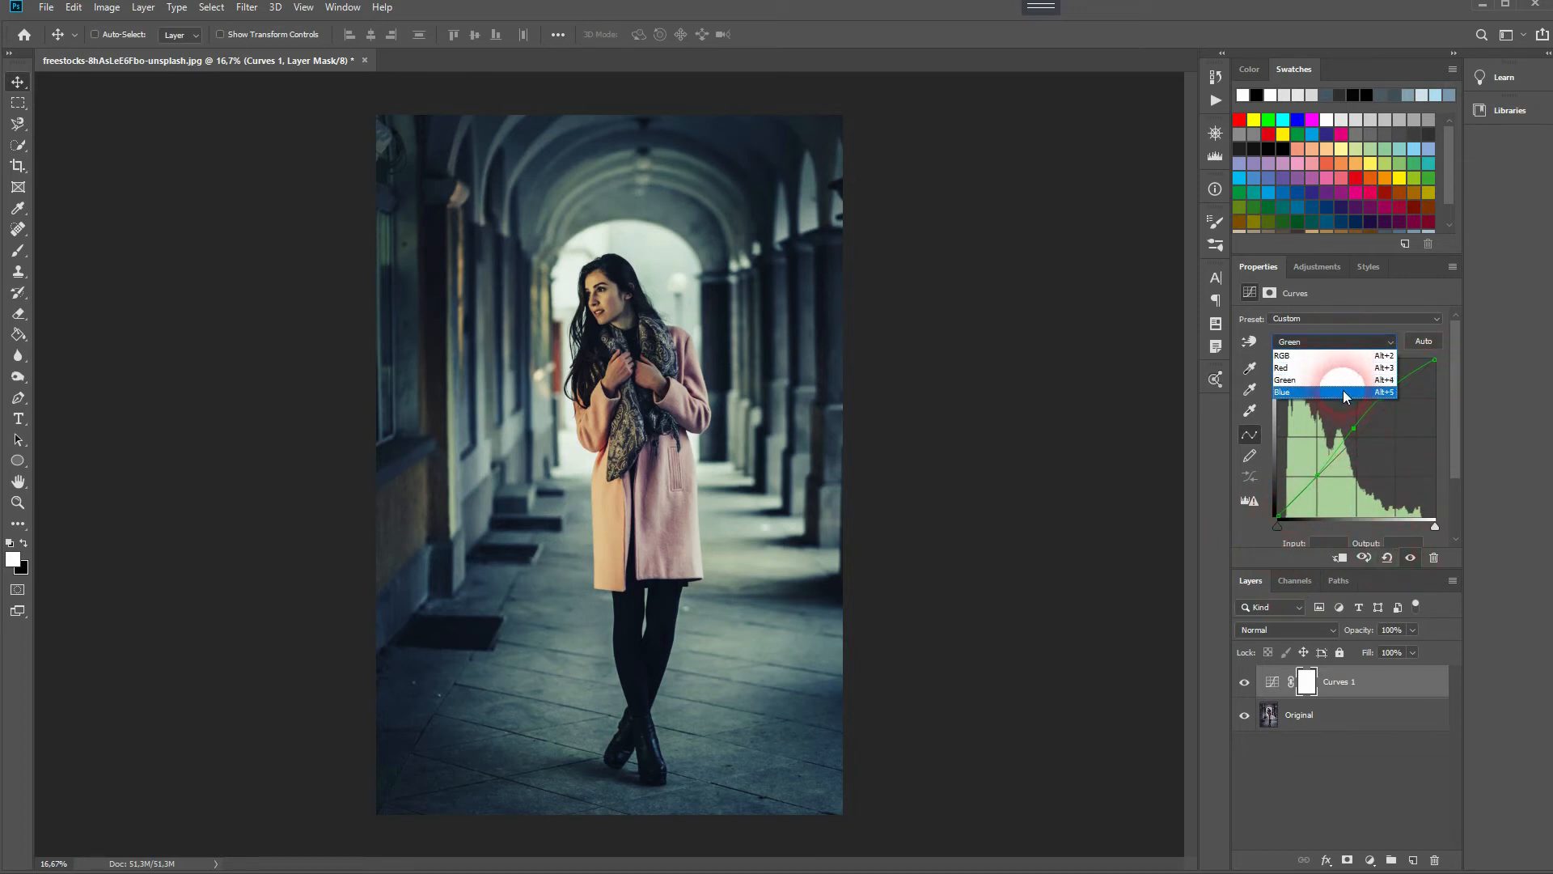
Select Blue and shape its shadow, midtone and highlight points for a cool corridor.
left_click(1283, 391)
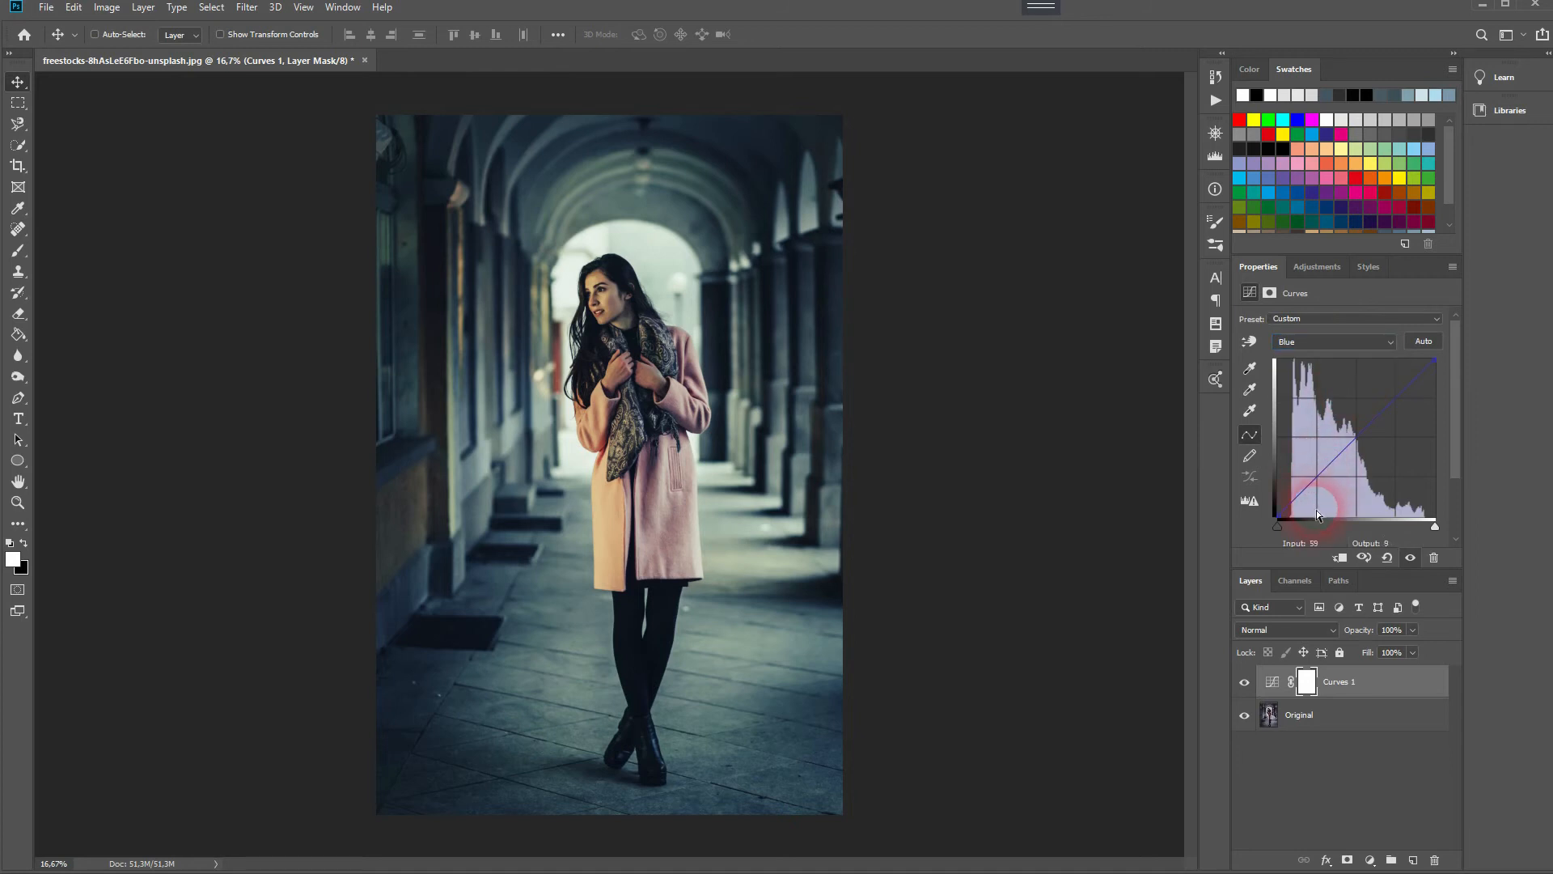
left_click_drag(1318, 511, 1441, 374)
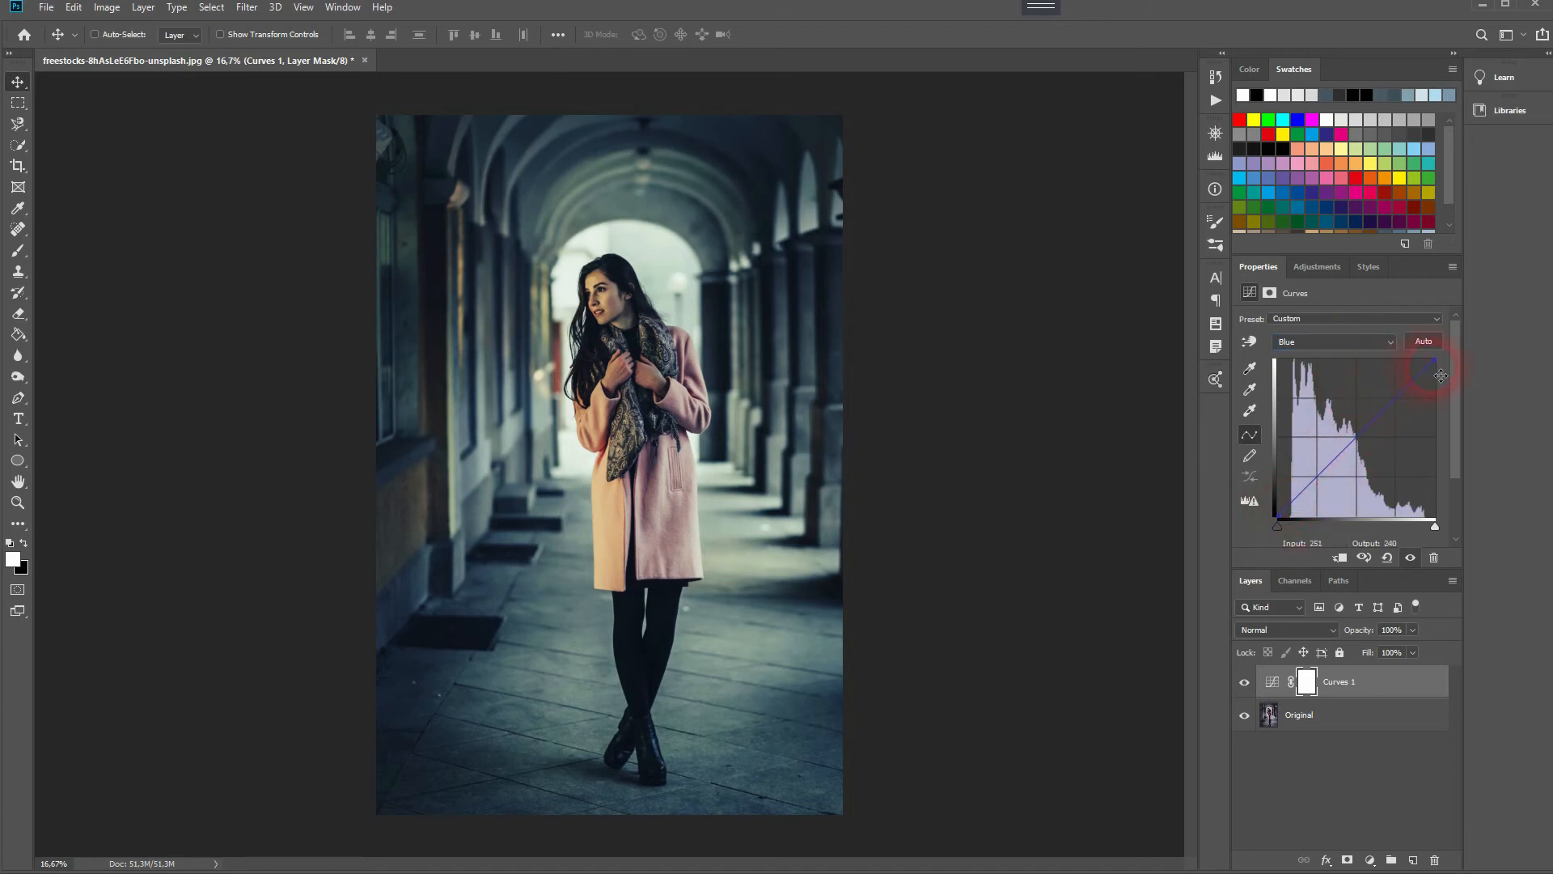
left_click_drag(1442, 374, 1391, 394)
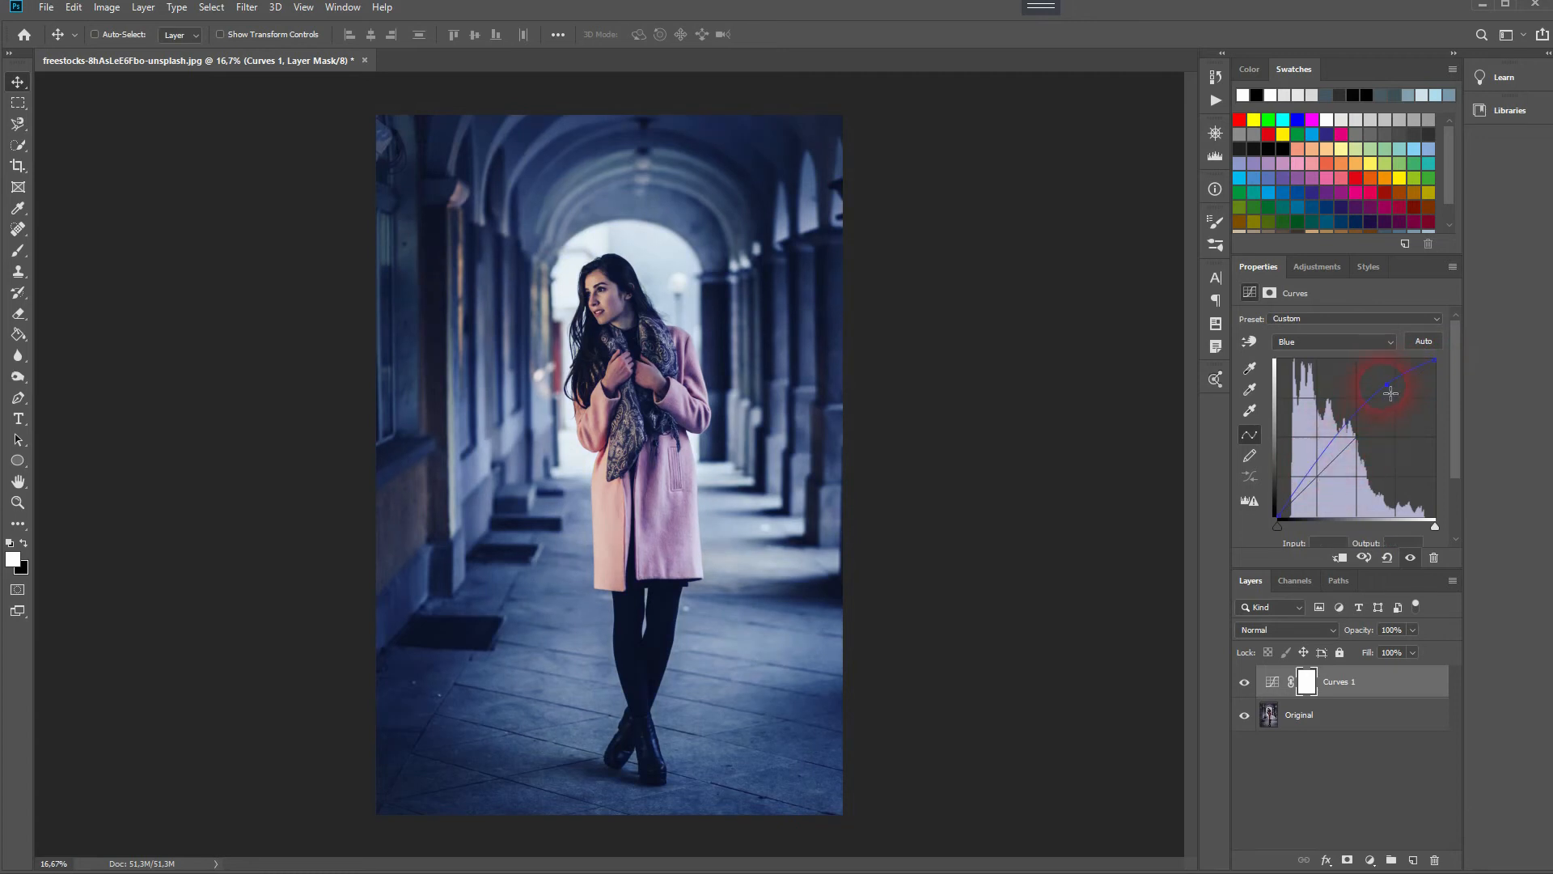
left_click_drag(1388, 389, 1398, 398)
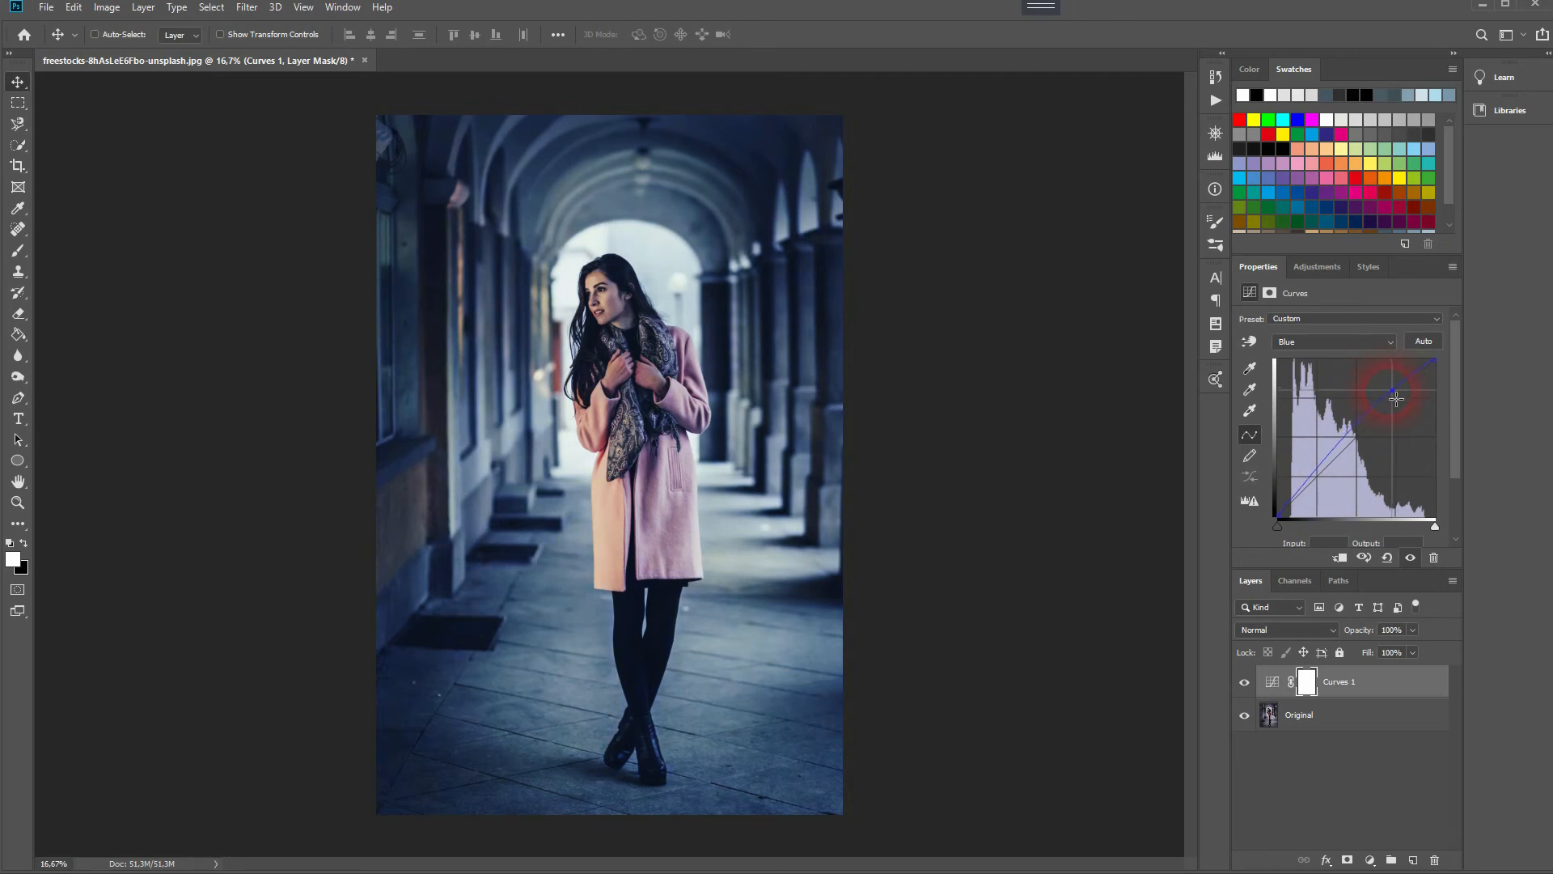
left_click_drag(1373, 398, 1372, 414)
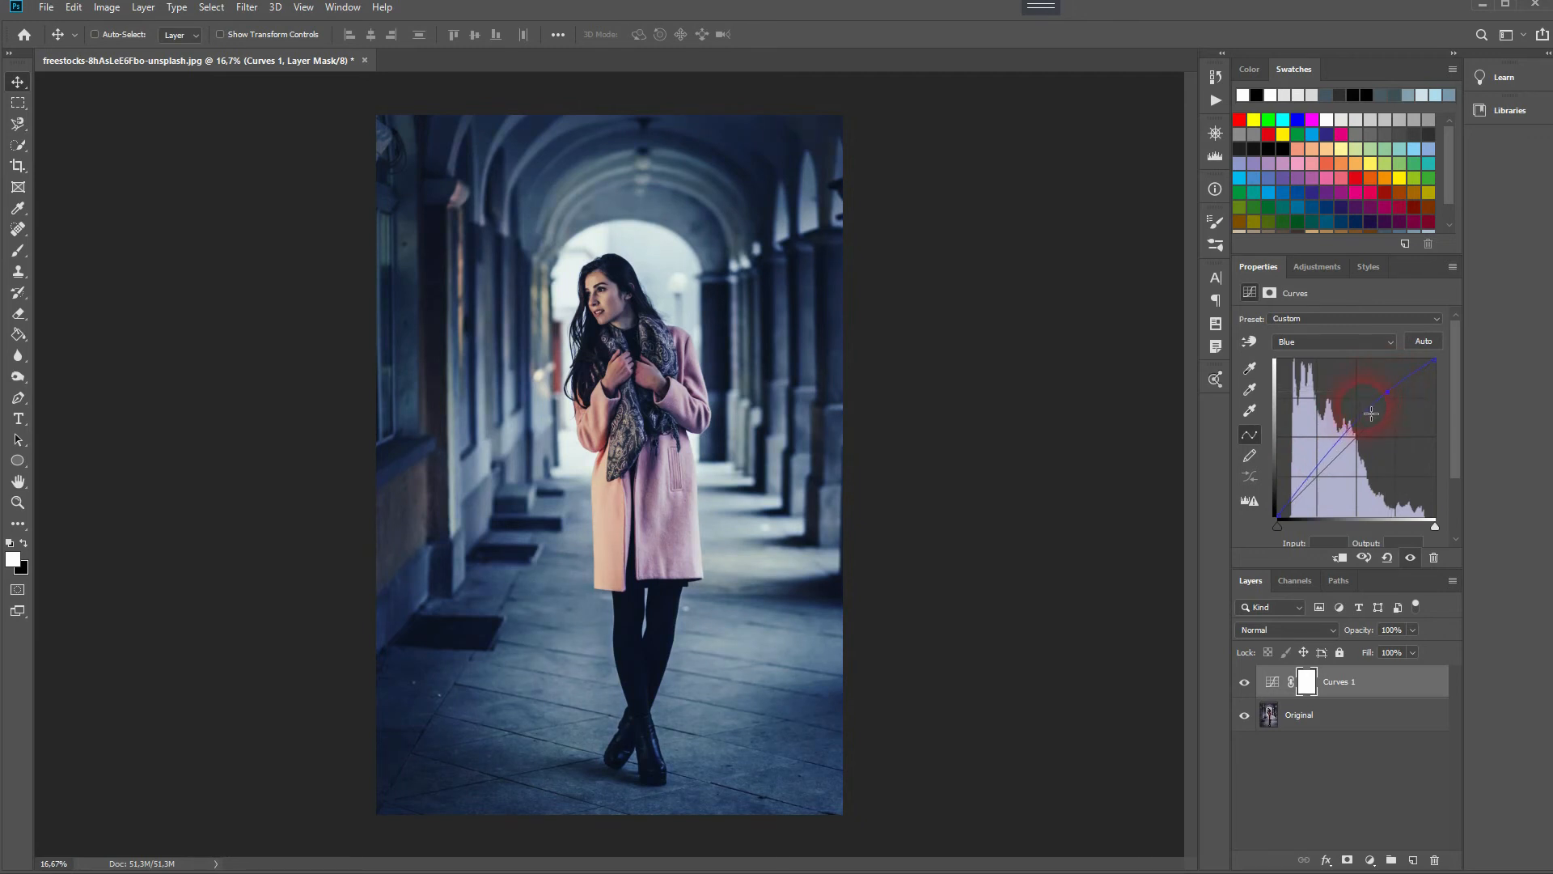
left_click_drag(1372, 413, 1332, 459)
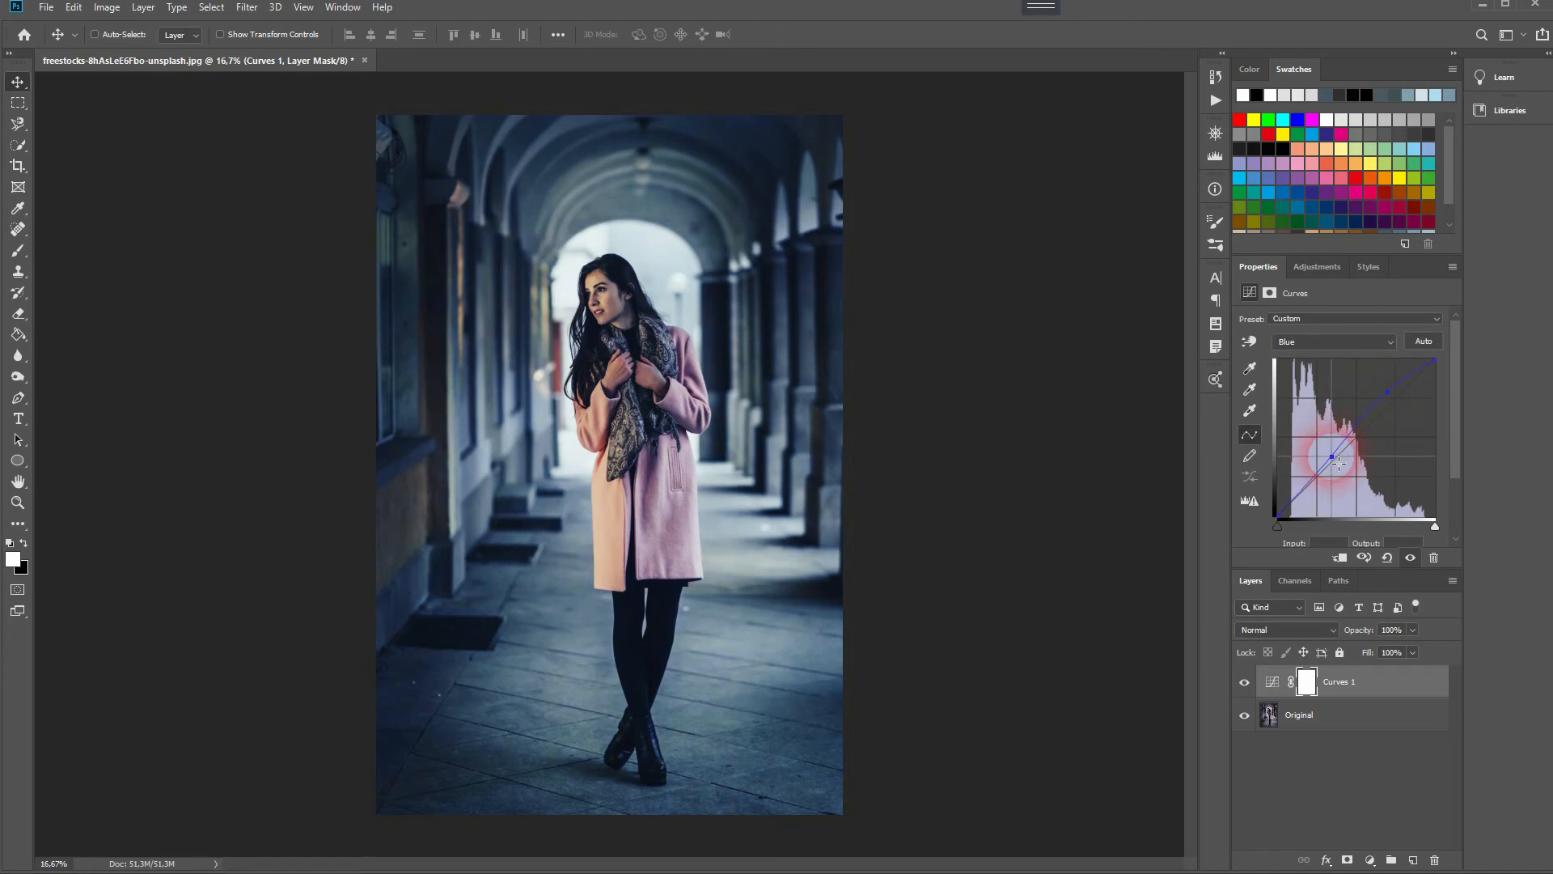
left_click_drag(1333, 459, 1340, 469)
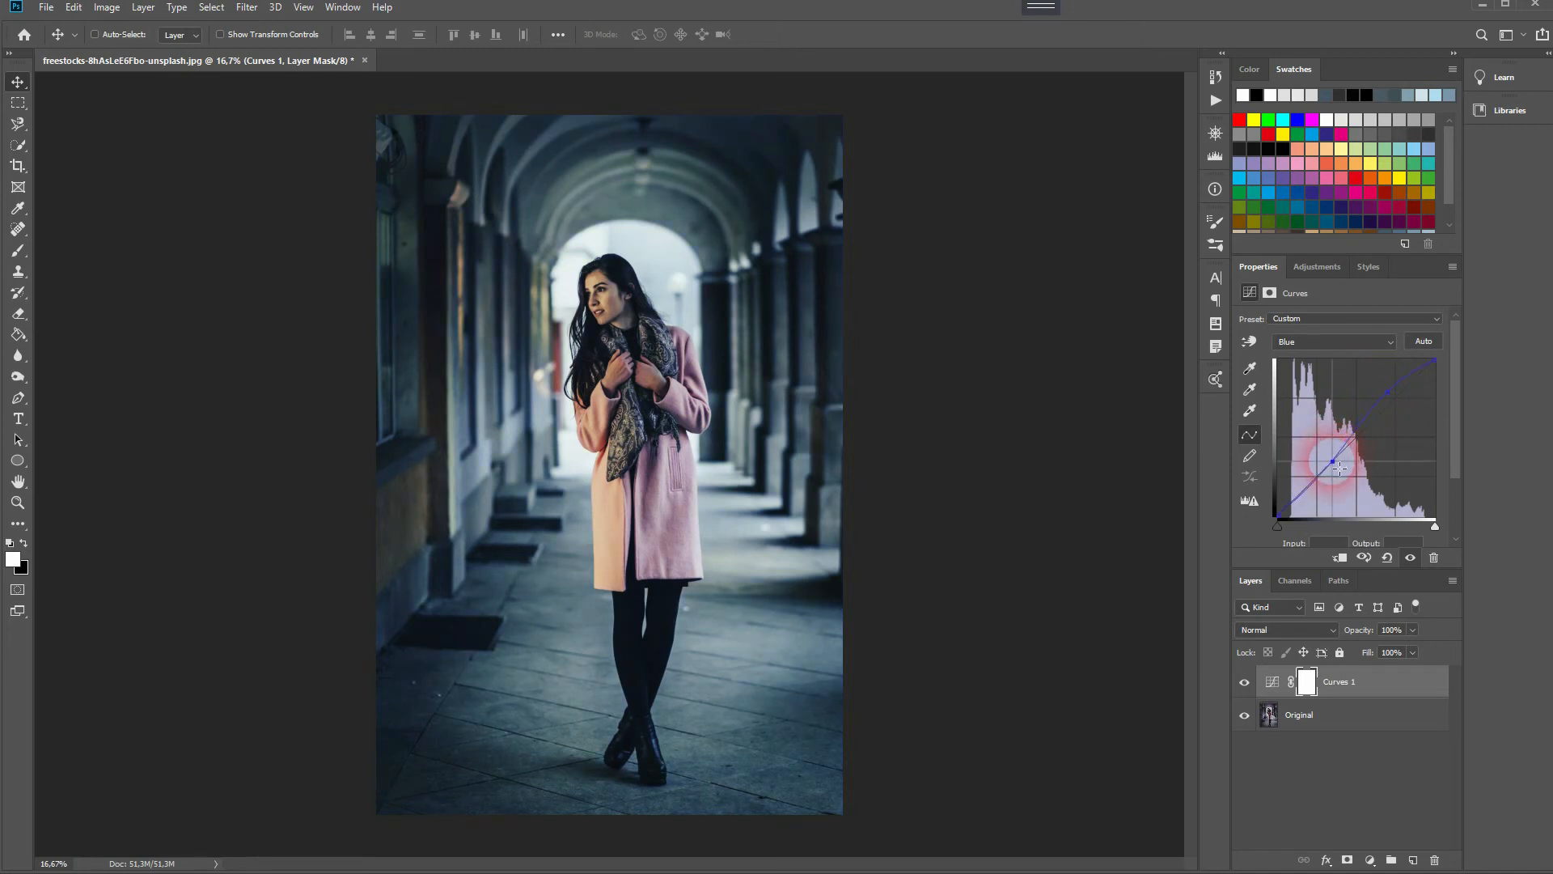
left_click_drag(1338, 466, 1431, 393)
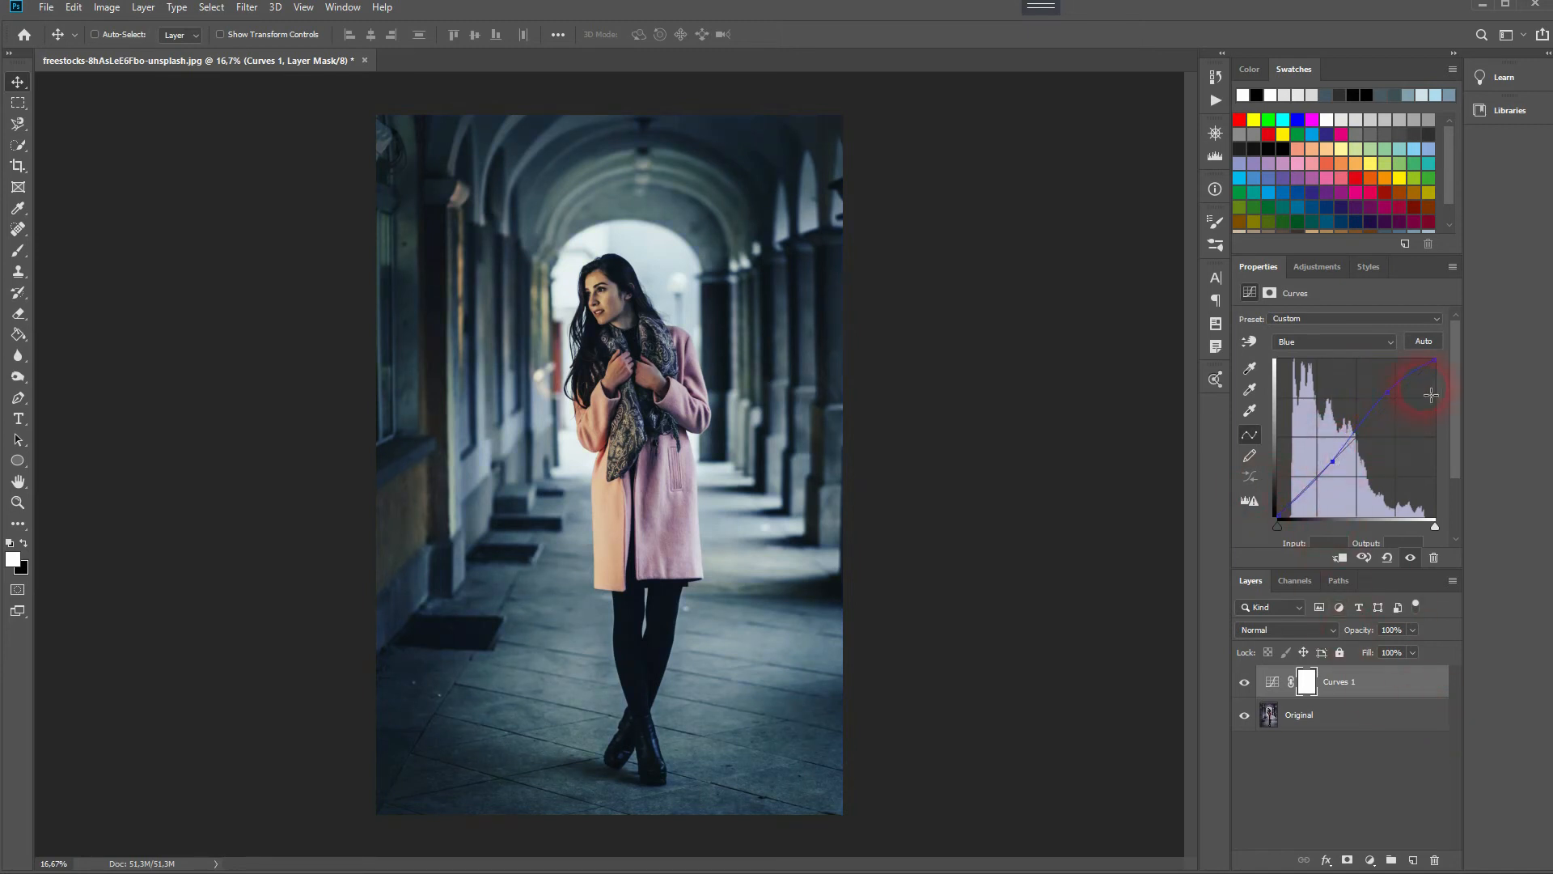
Toggle Curves 1 to compare, then review Red, Green, Blue and return to RGB.
left_click(1245, 684)
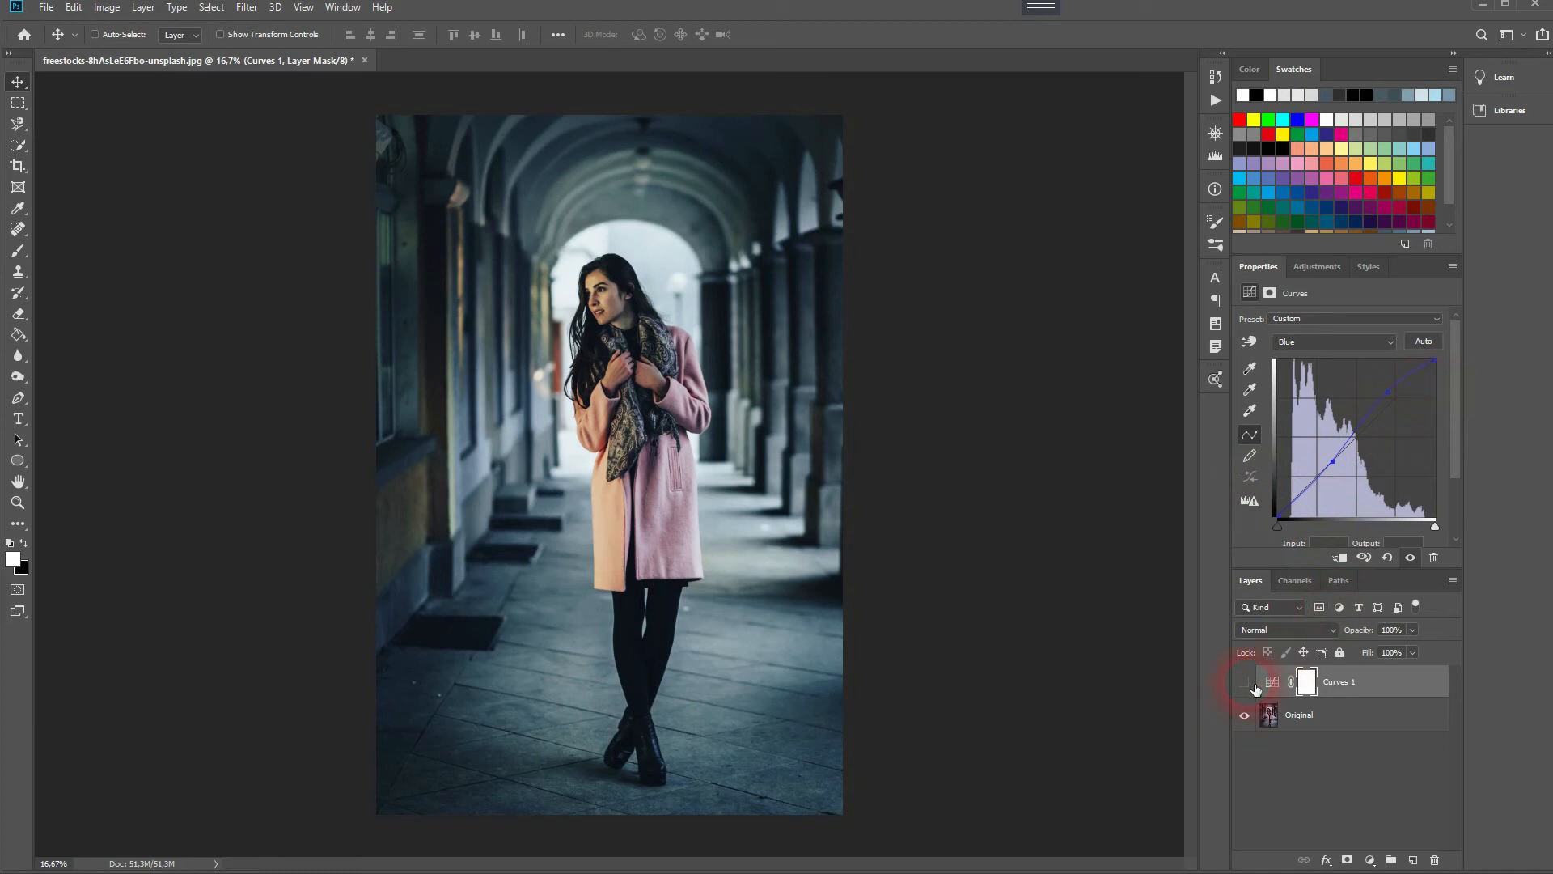
left_click(1245, 682)
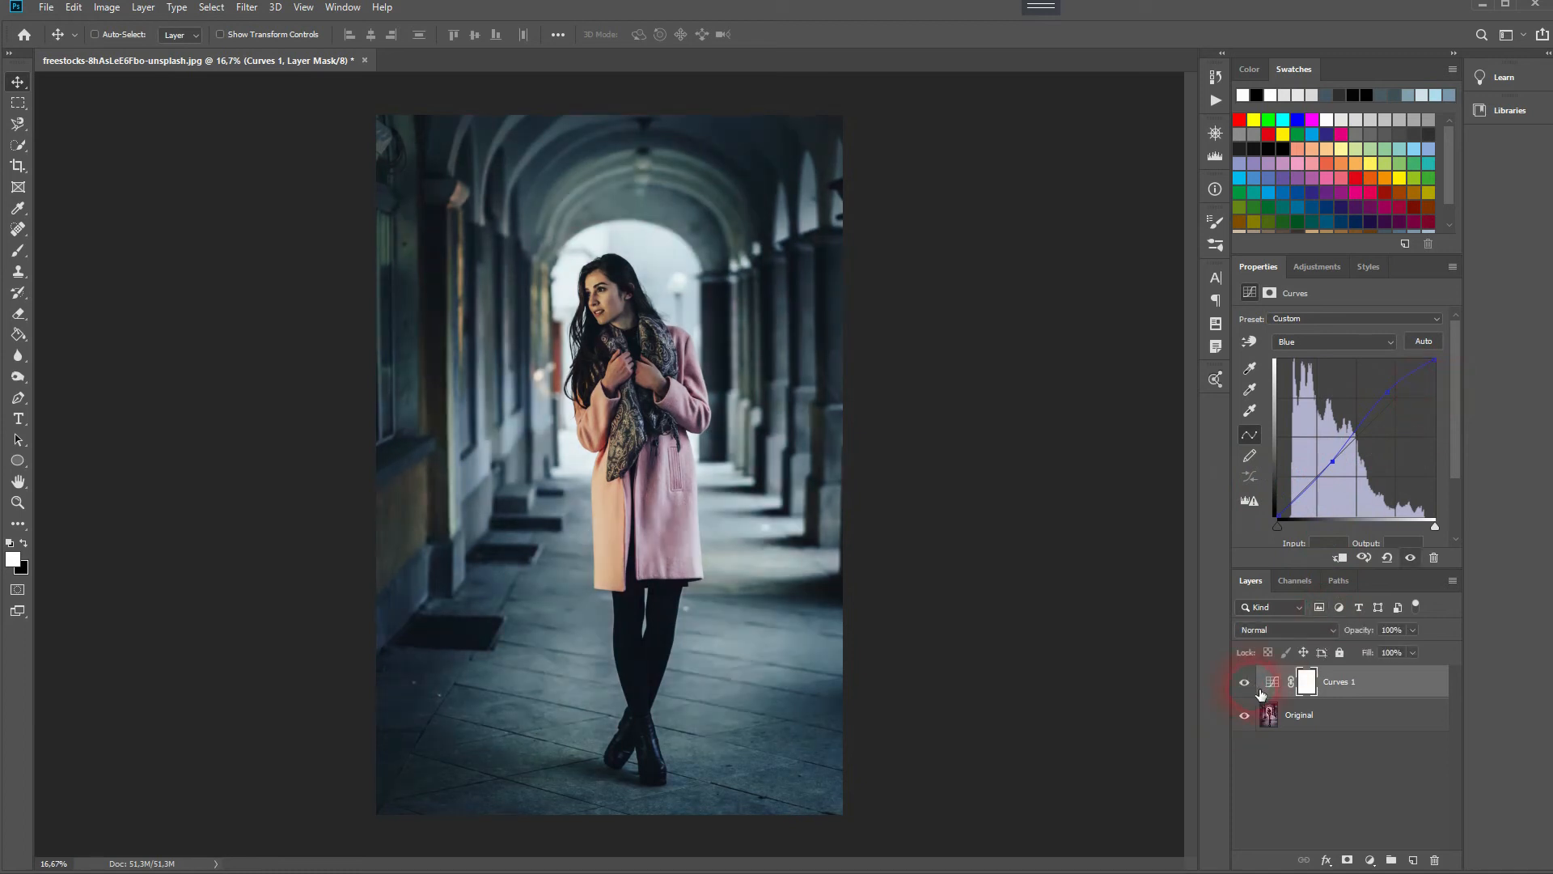
left_click(1333, 341)
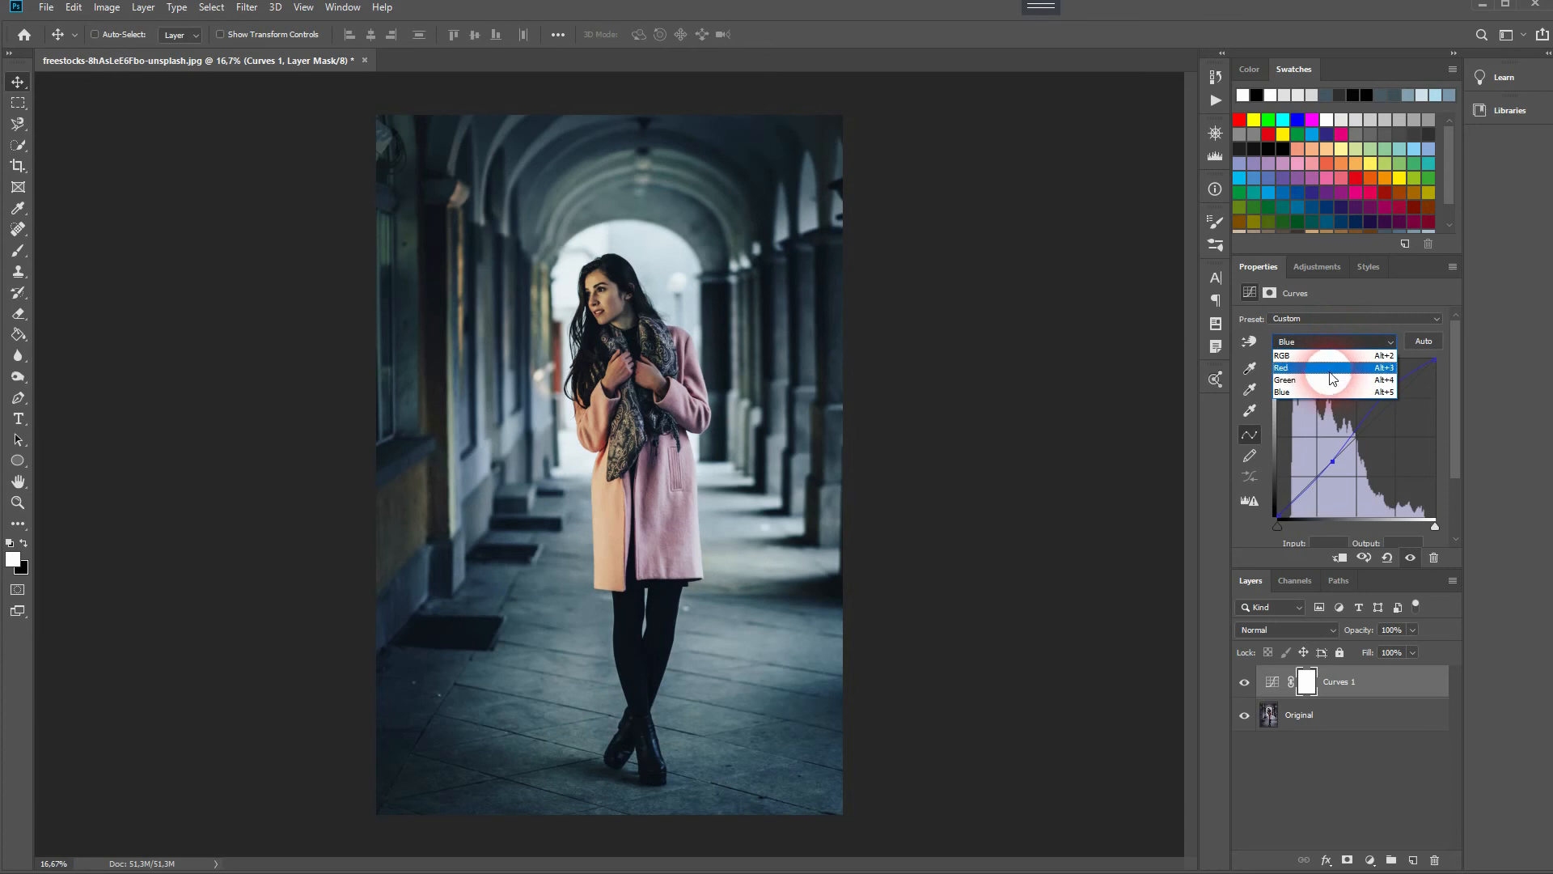
left_click(1281, 367)
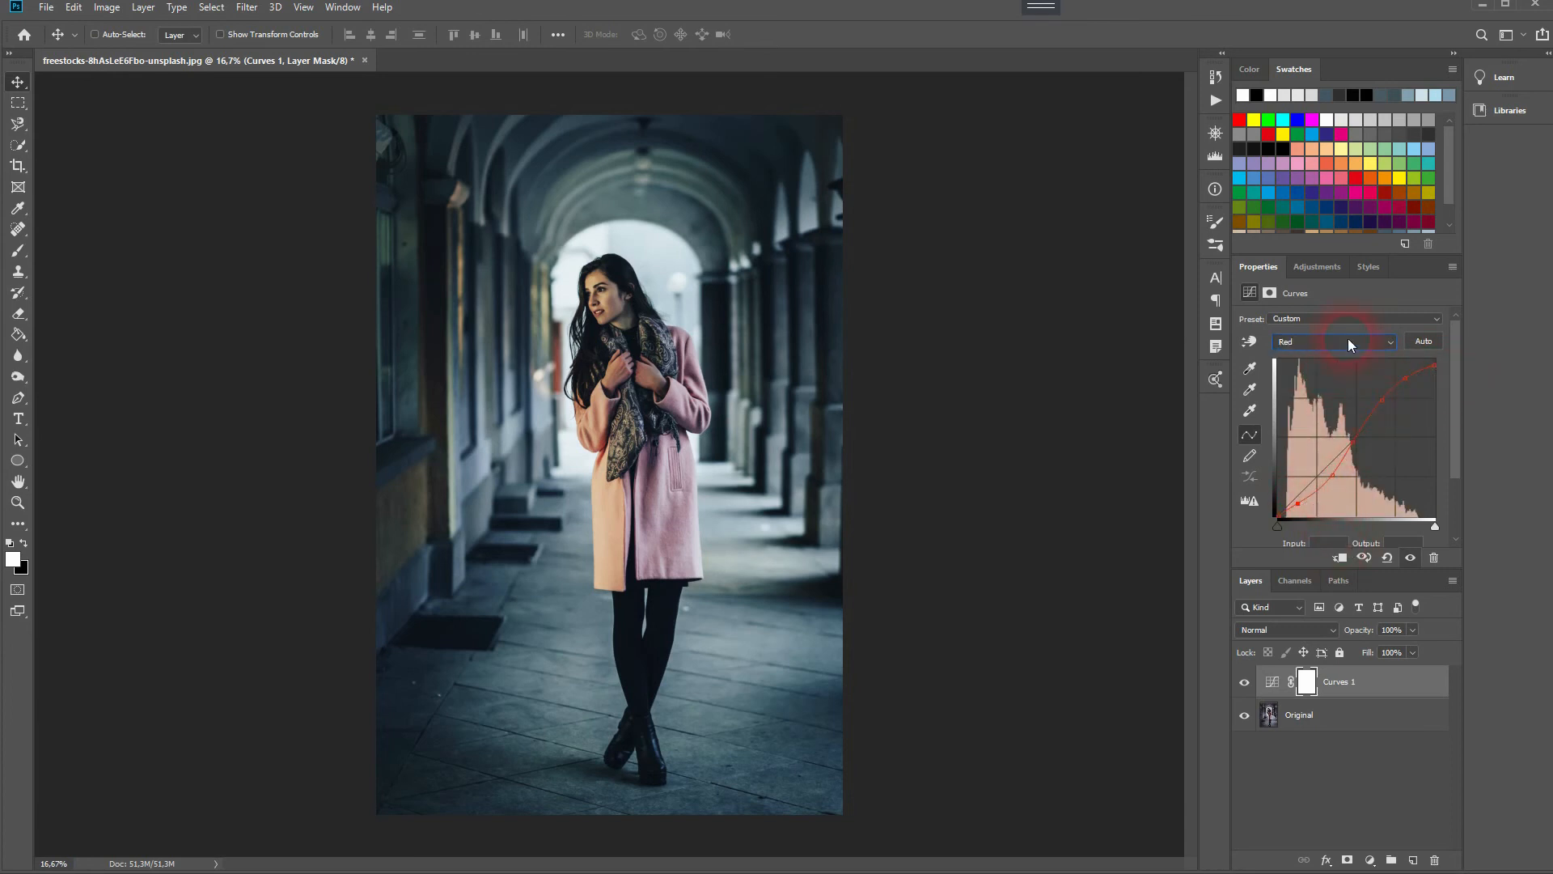
left_click(1334, 341)
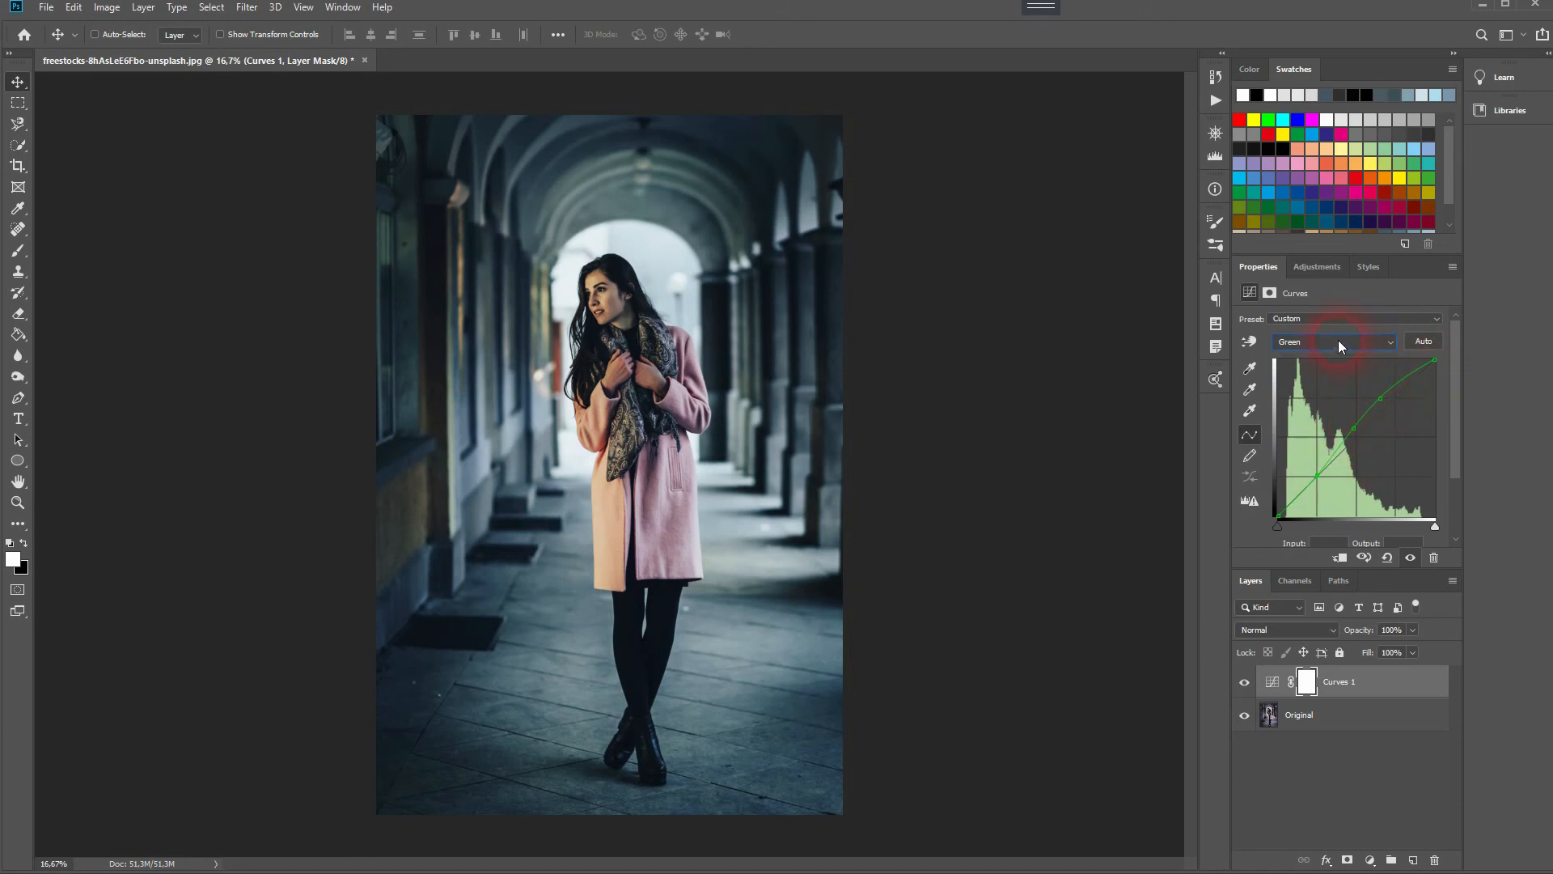
left_click(1334, 341)
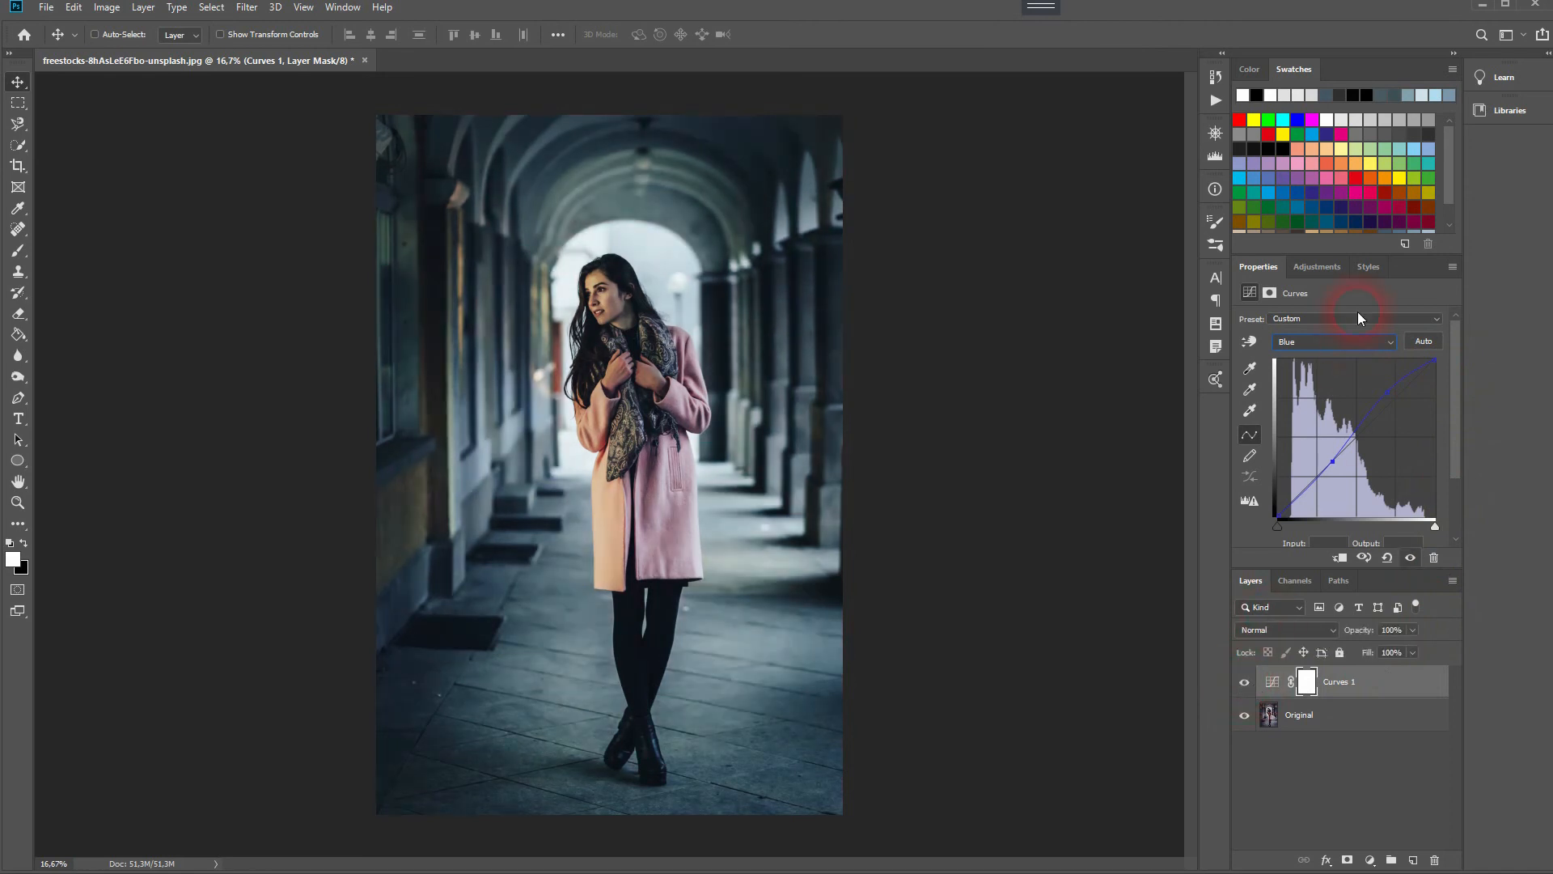
left_click(1334, 341)
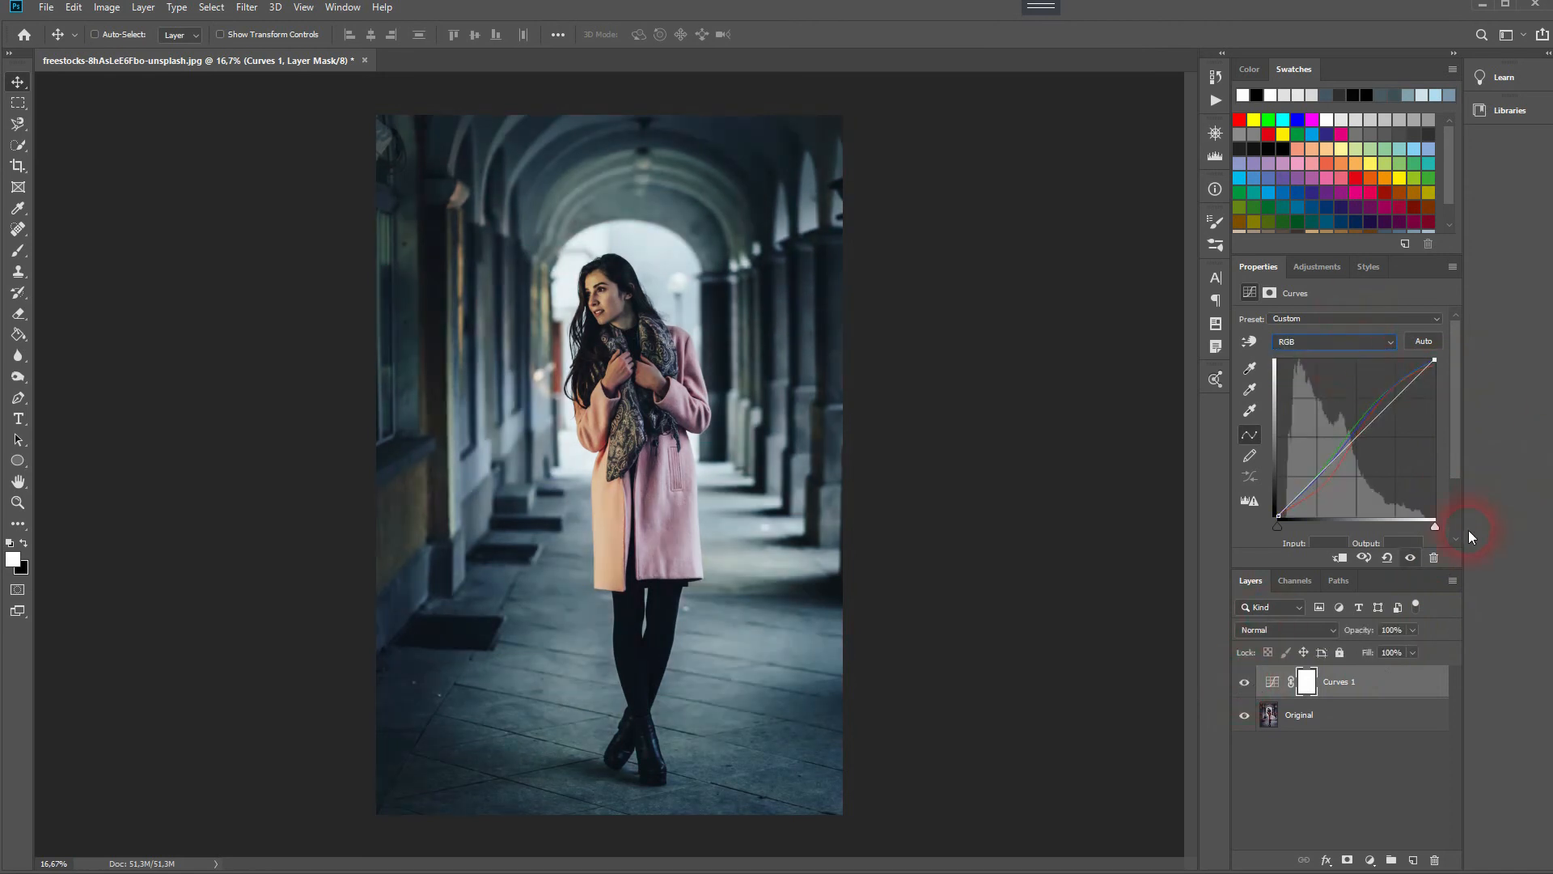
left_click_drag(1434, 530, 1435, 526)
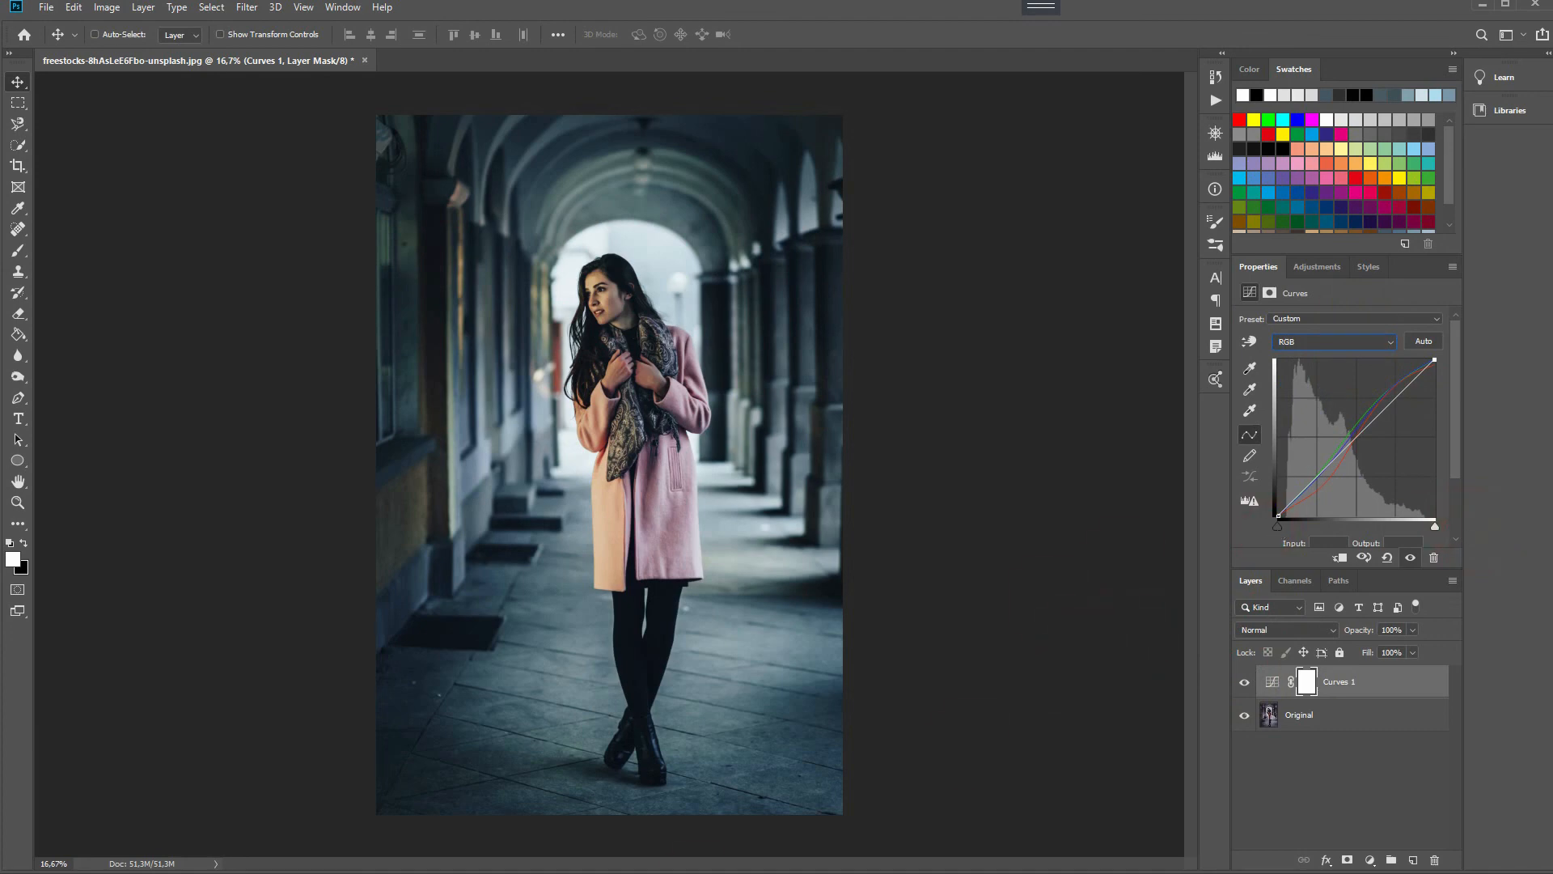